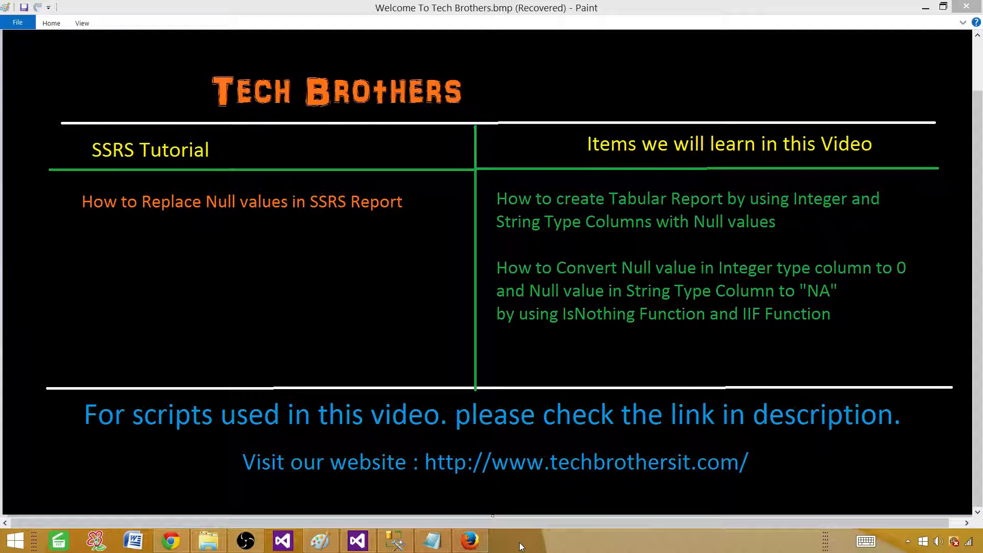
Switch from the Paint title slide to the SSMS dbo.TotalSale query results
left_click(394, 541)
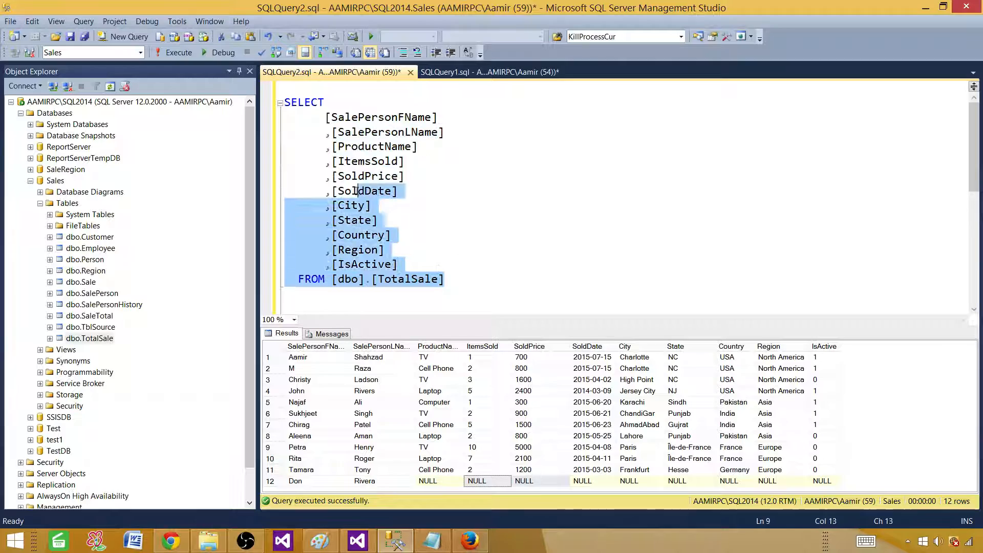
right_click(358, 191)
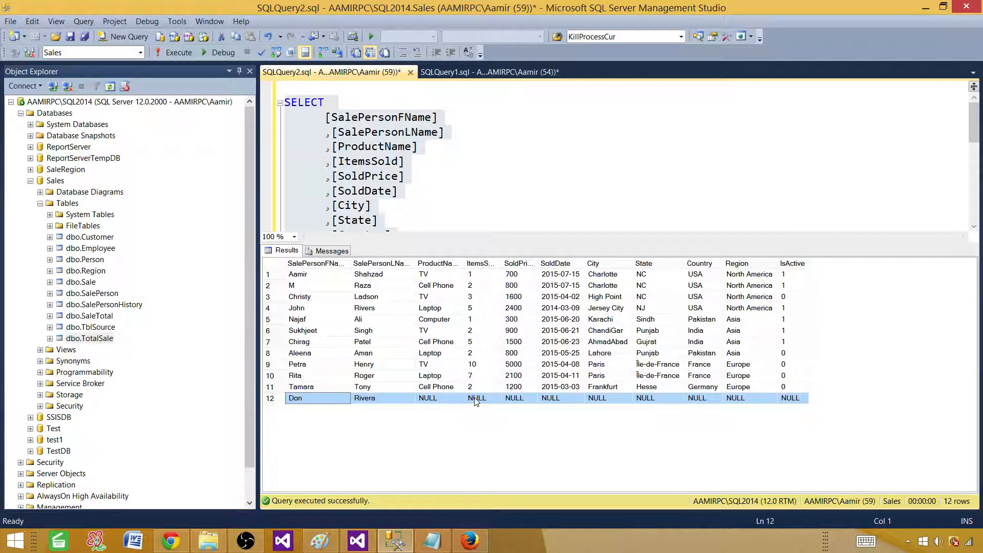
left_click(480, 397)
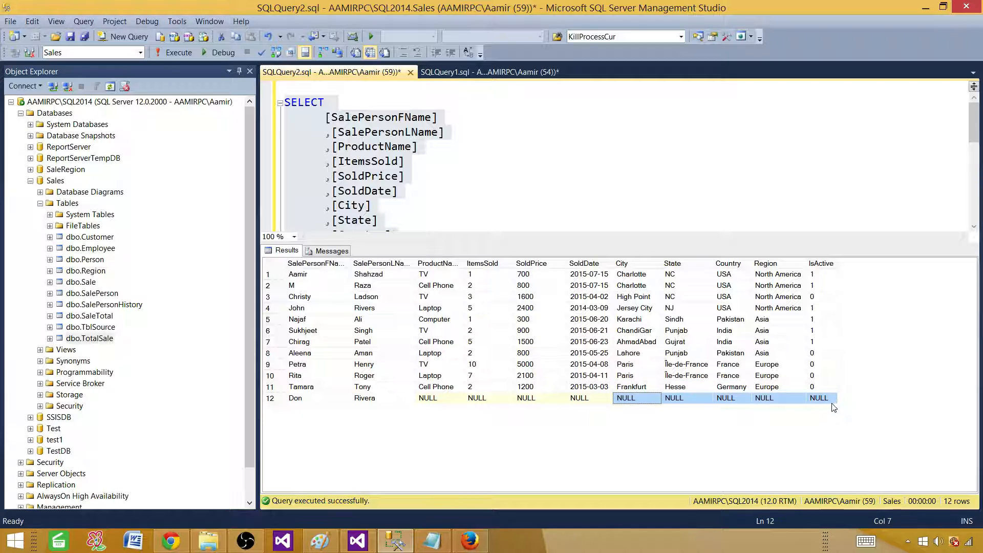
mouse_move(807, 402)
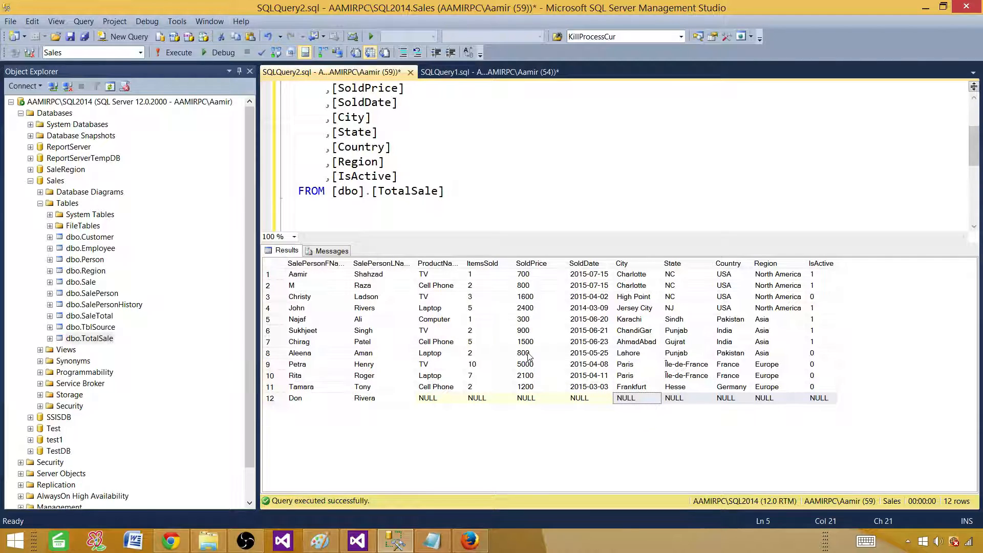
mouse_move(566, 369)
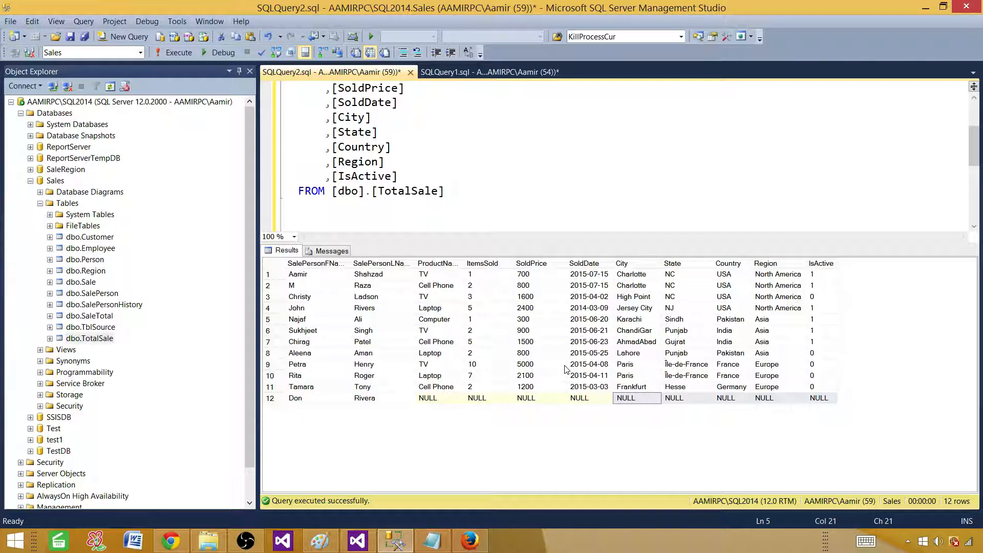
left_click(488, 397)
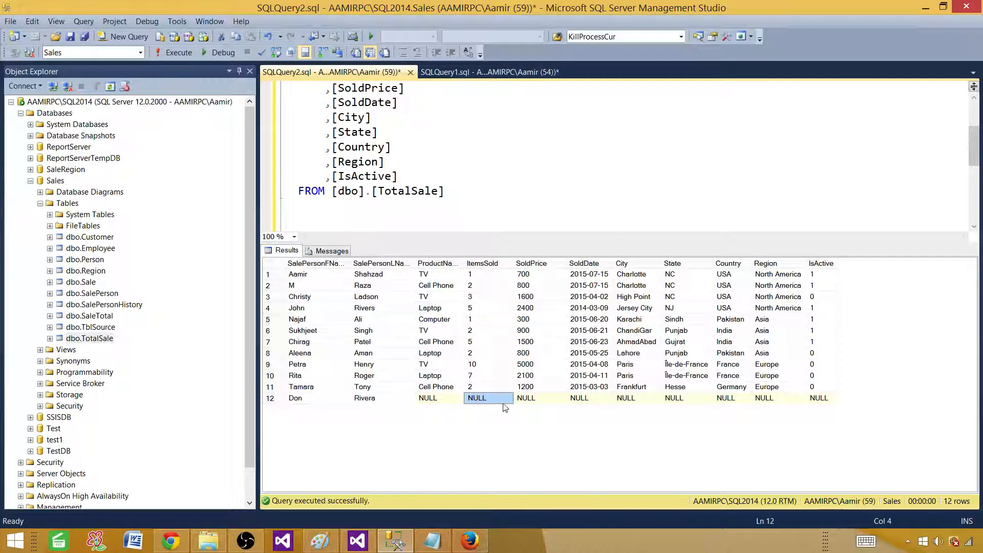
left_click(686, 397)
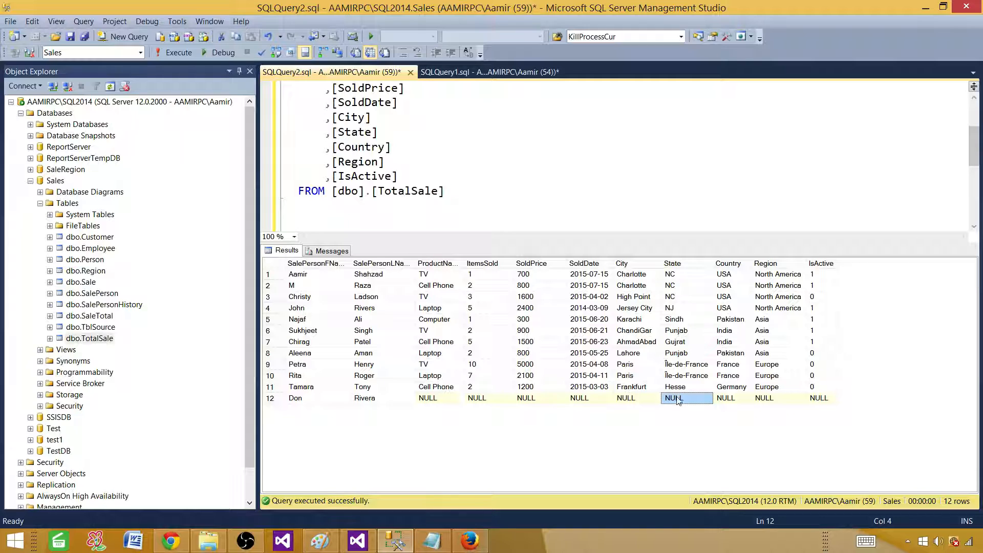
left_click(726, 398)
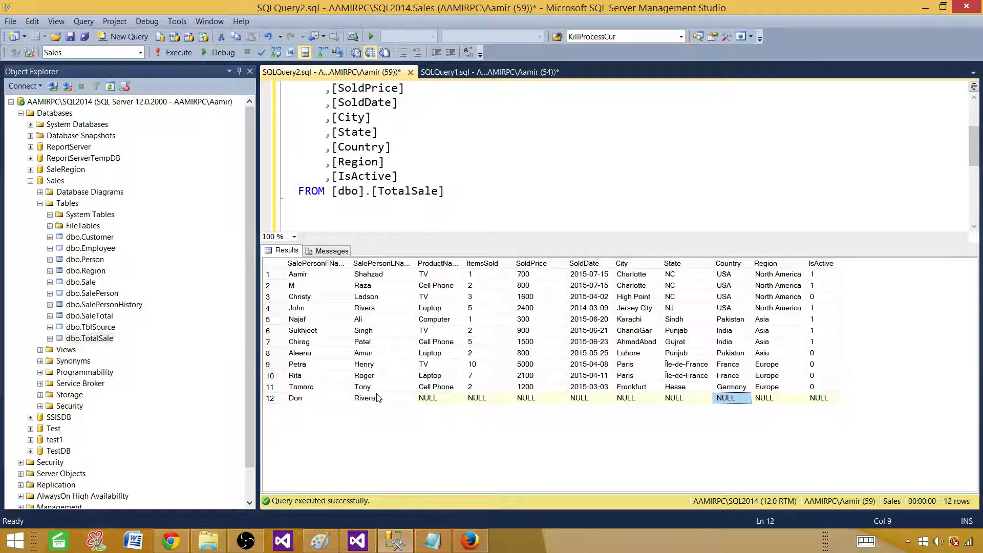
mouse_move(431, 492)
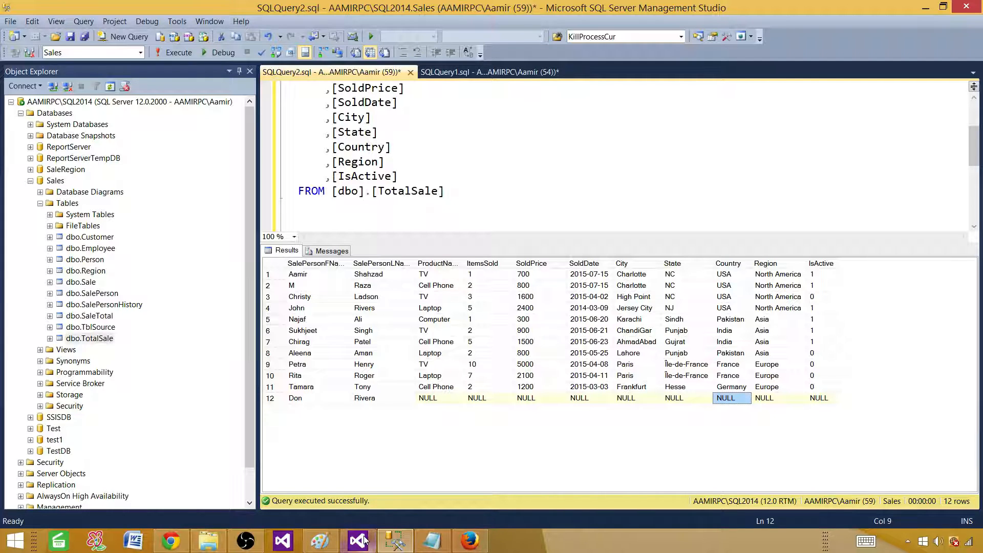
Bring up SSRS_Project in Visual Studio and check the Sales shared data source's connection
left_click(357, 541)
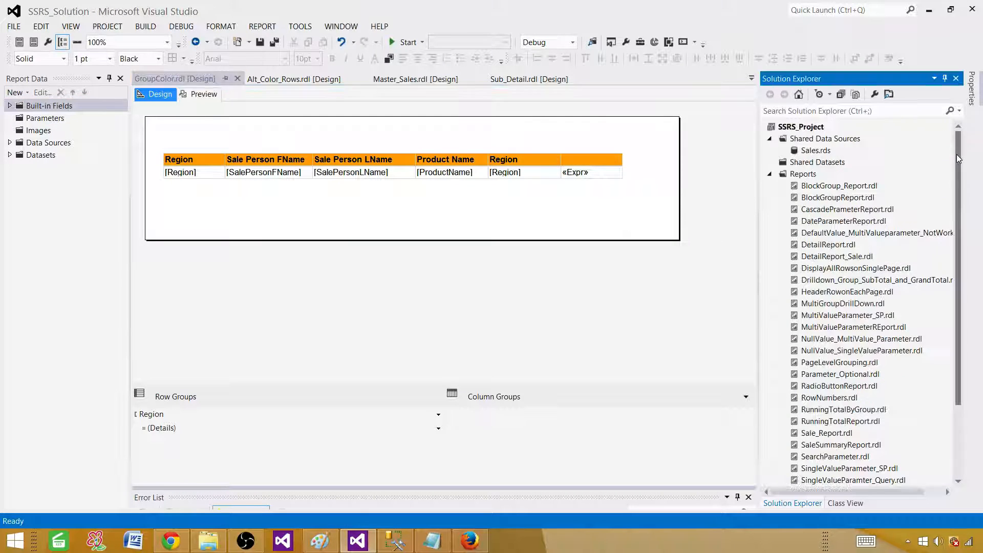
left_click(800, 127)
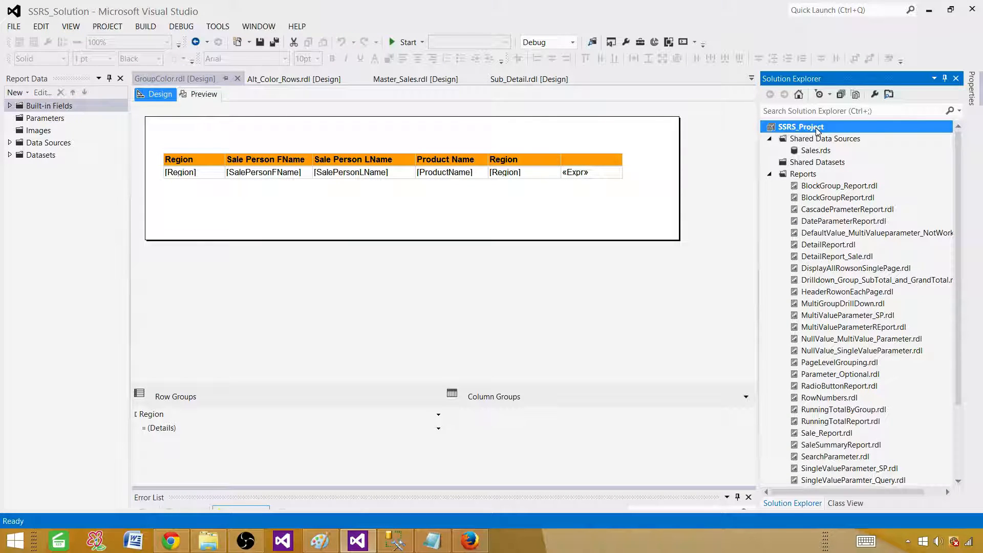
mouse_move(820, 152)
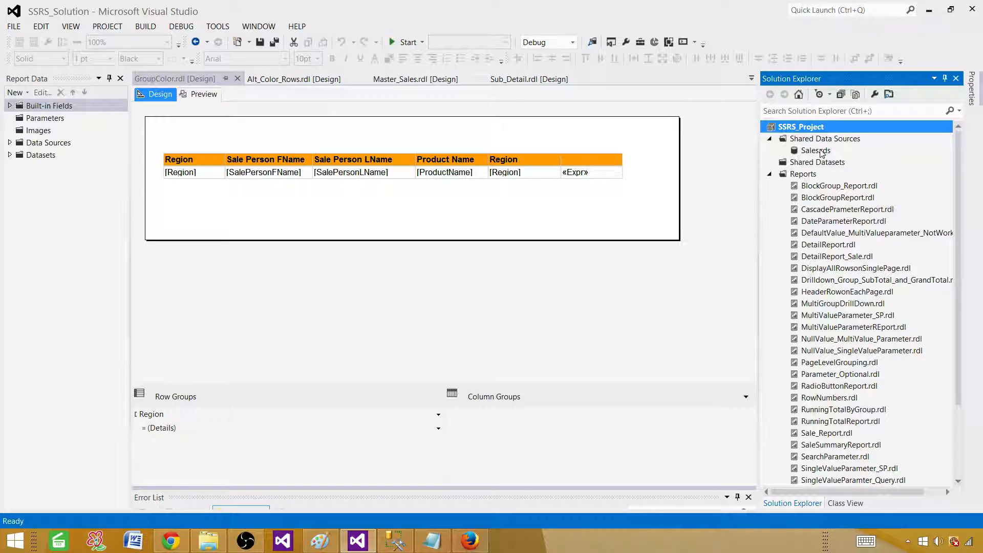
left_click(815, 150)
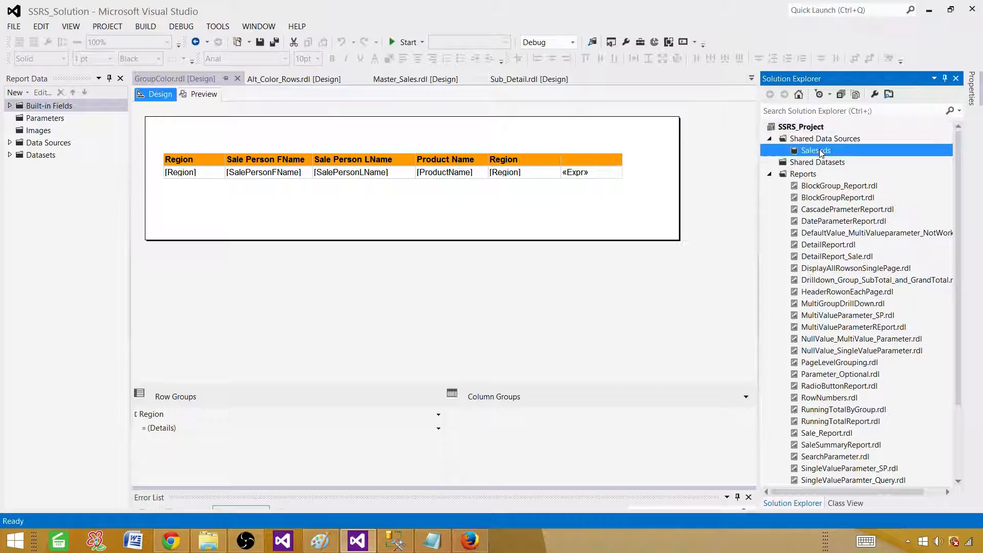
double_click(816, 150)
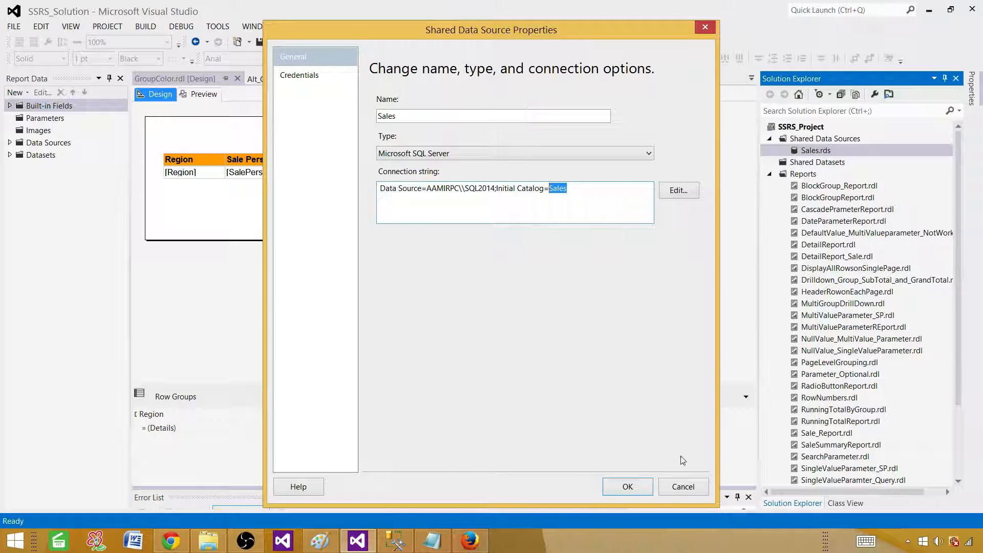
left_click(627, 486)
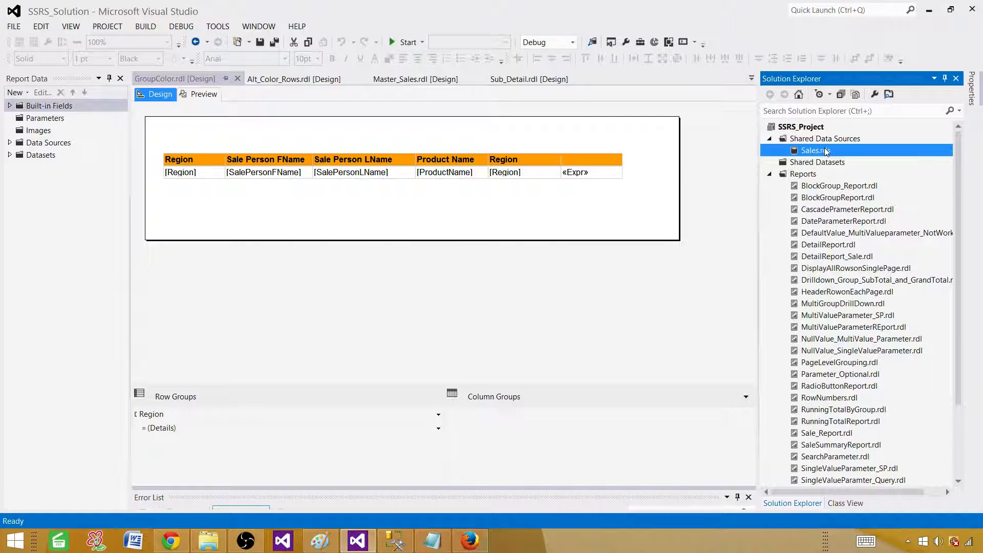
left_click(804, 174)
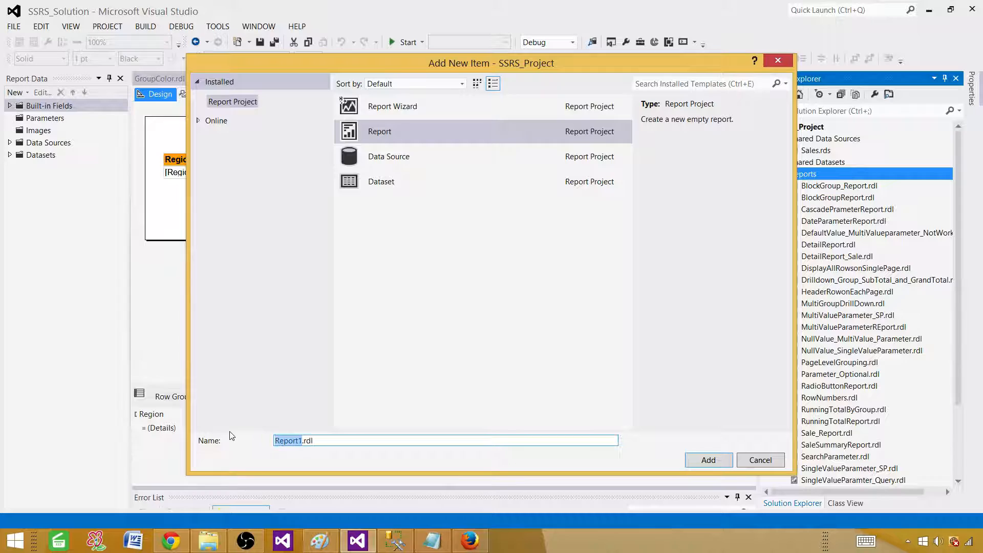
Create a blank report named NullValue_Report.rdl in the project
type("NullValue_")
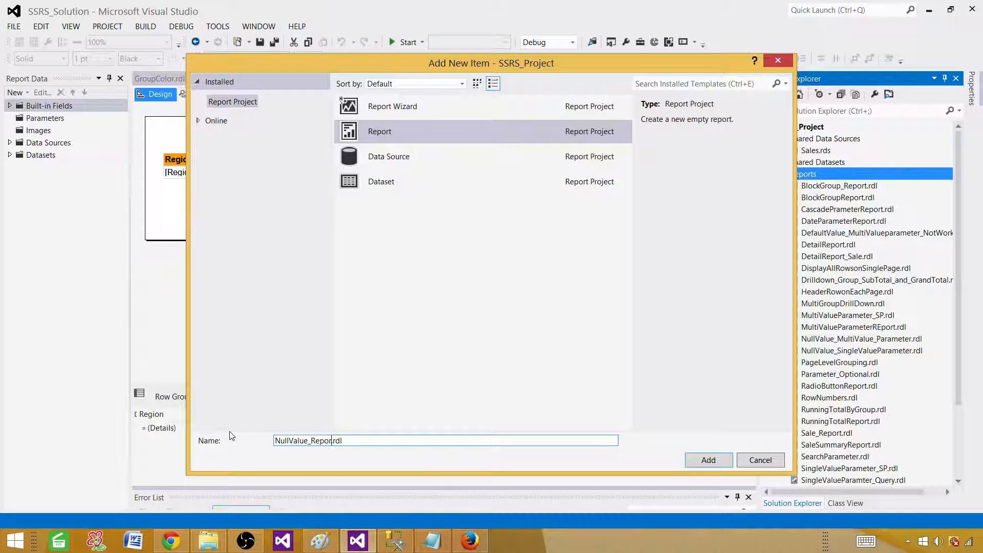
left_click(708, 460)
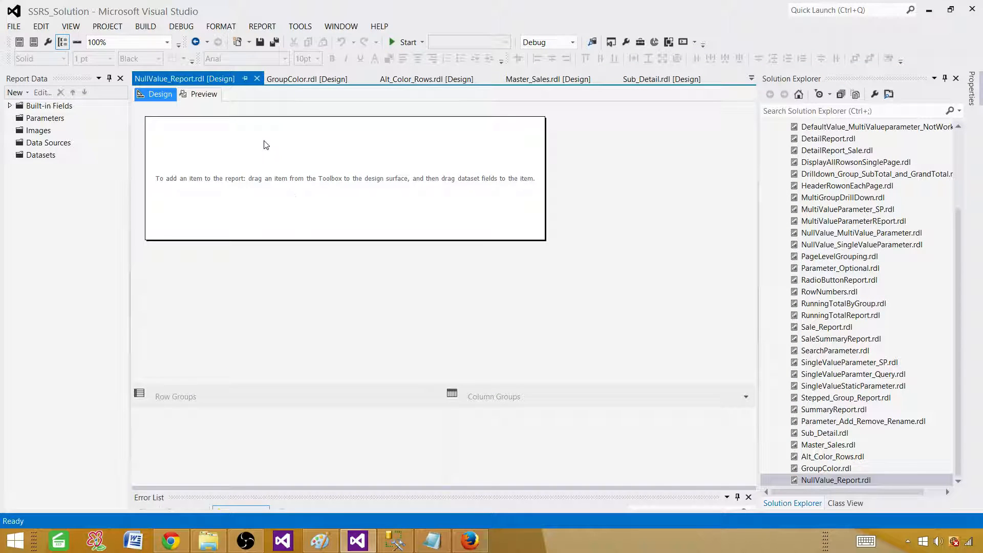
Add report data source DS_Sales referencing the shared Sales data source
left_click(49, 142)
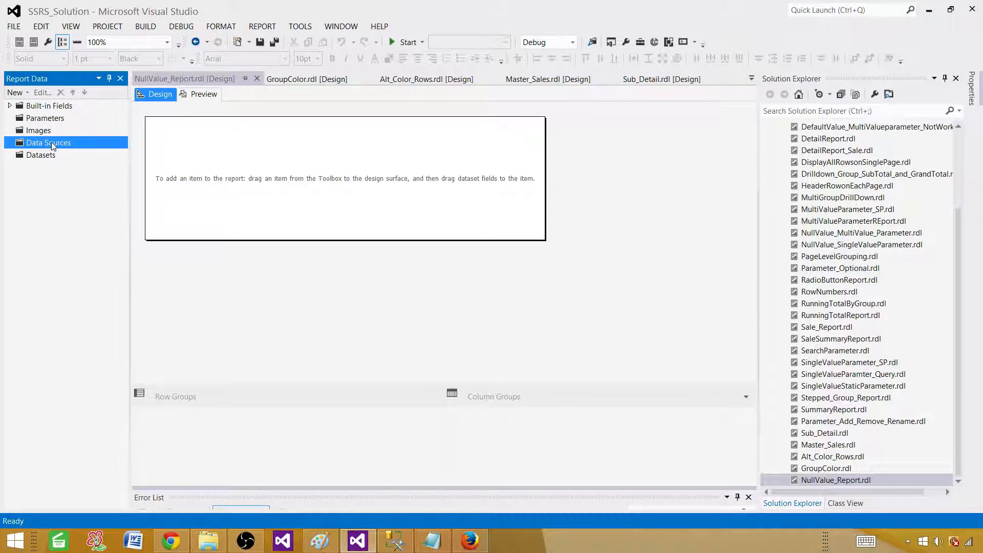
right_click(48, 143)
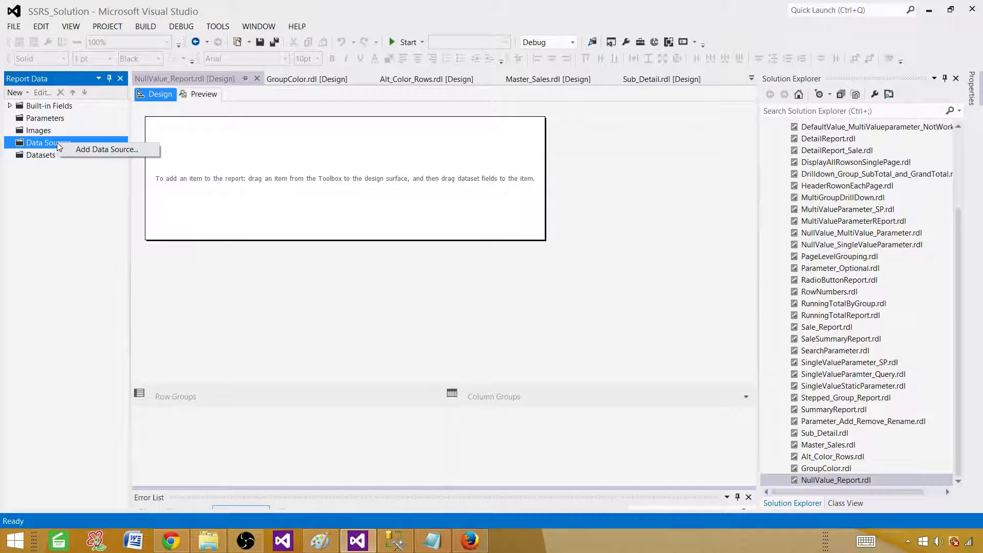
mouse_move(91, 157)
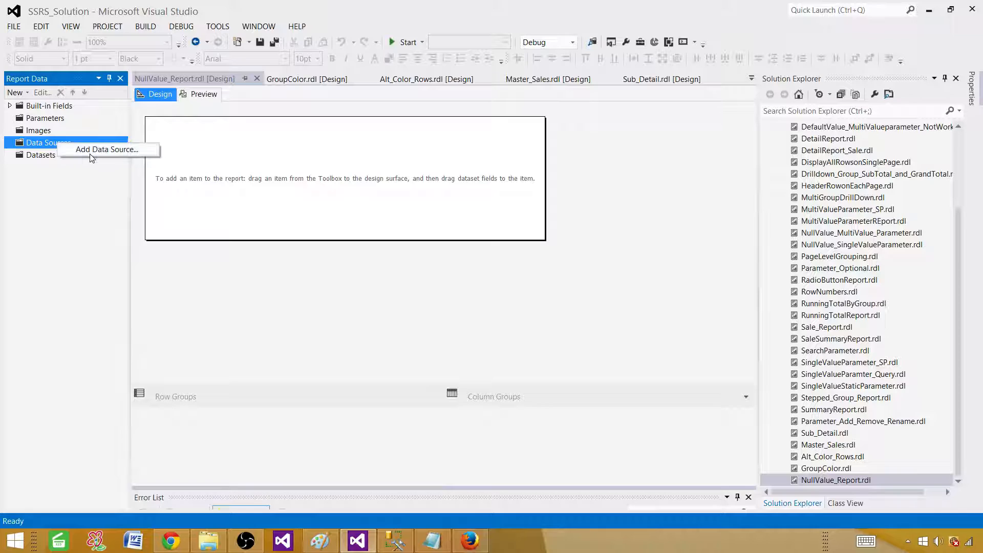
left_click(107, 149)
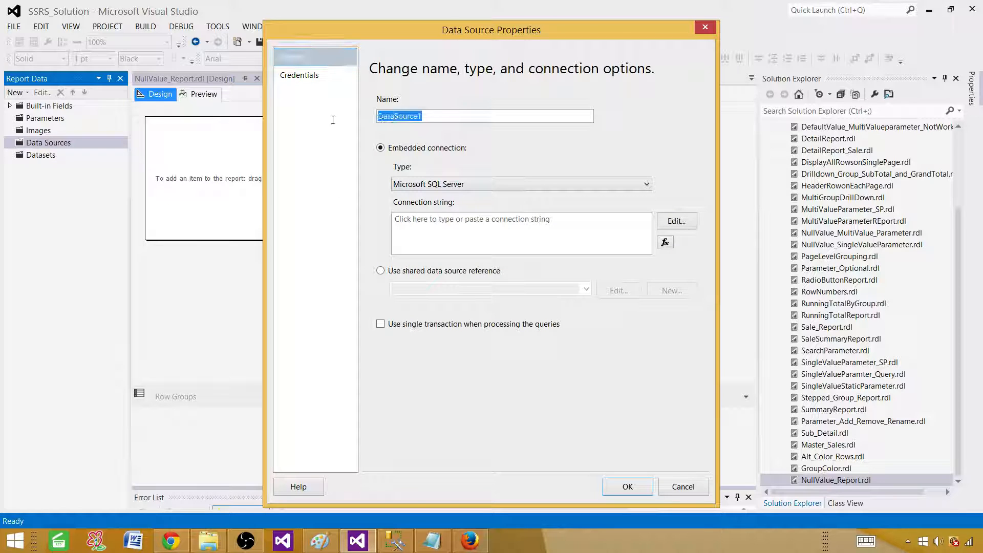
type("DS_Sales")
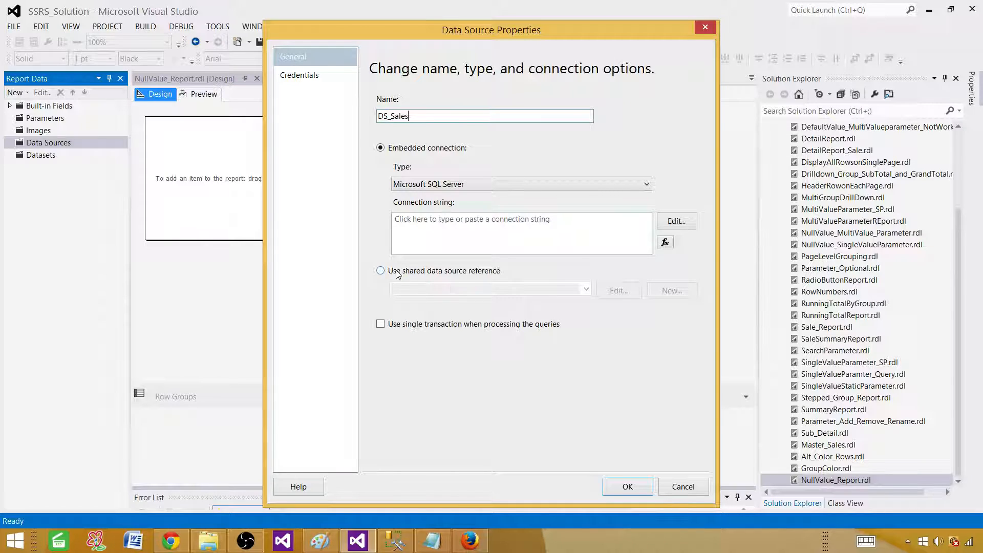
left_click(380, 270)
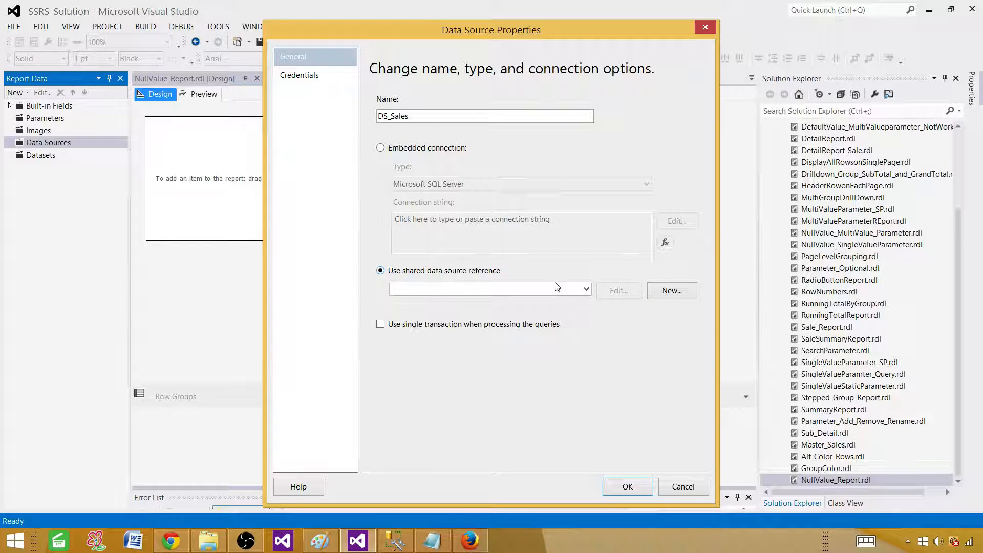
left_click(489, 288)
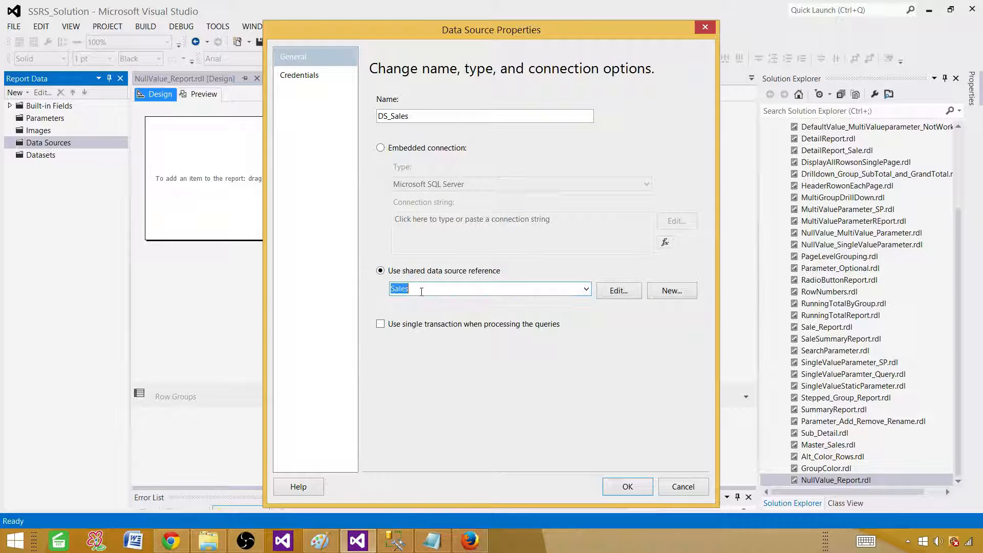
left_click(626, 487)
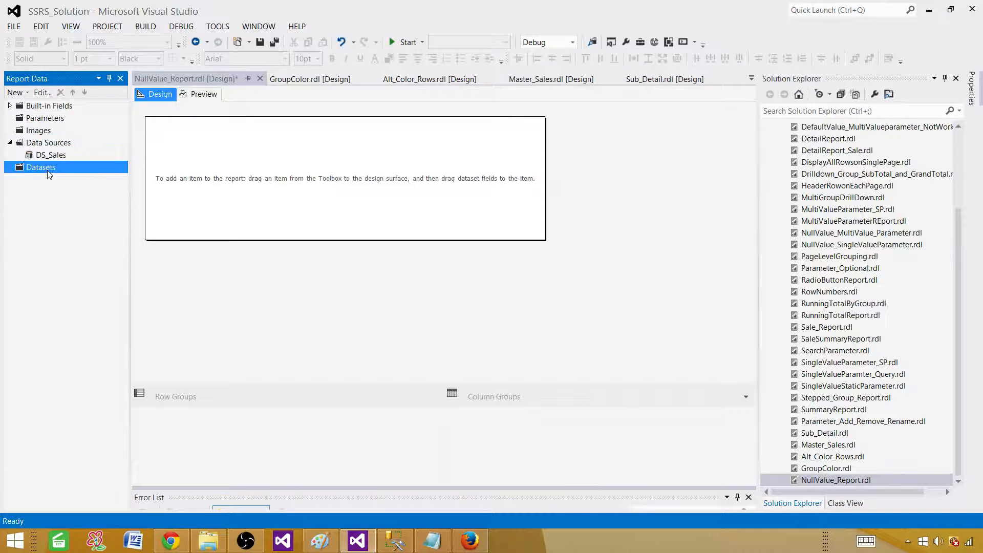
Add embedded dataset DSET_TotalSale on DS_Sales, querying the dbo.TotalSale table
right_click(41, 167)
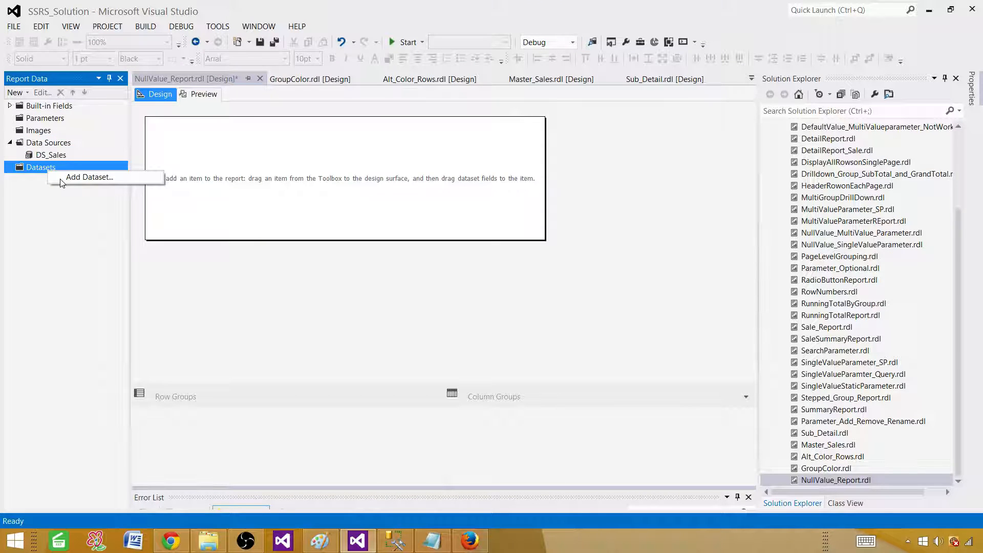
left_click(88, 176)
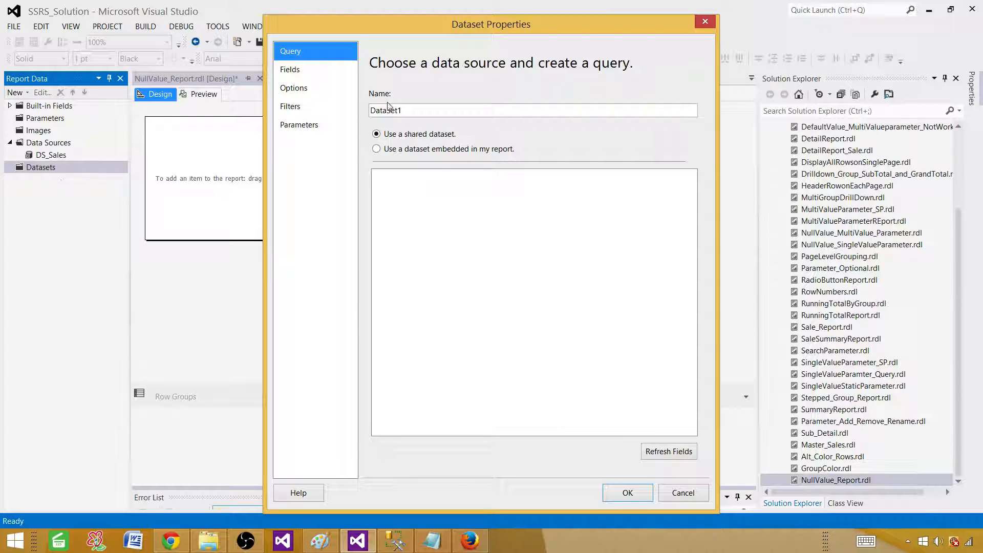
type("D")
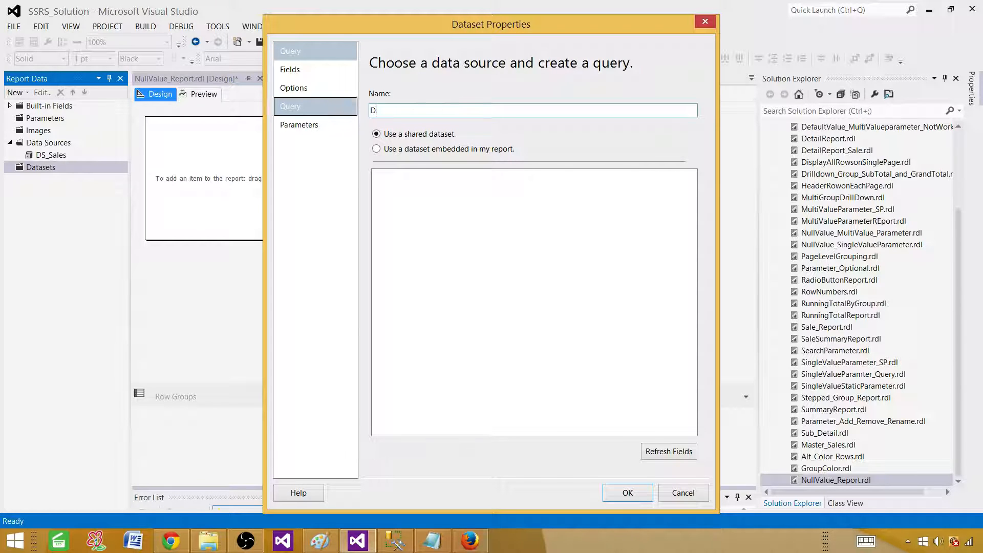
type("SET_TotalSale")
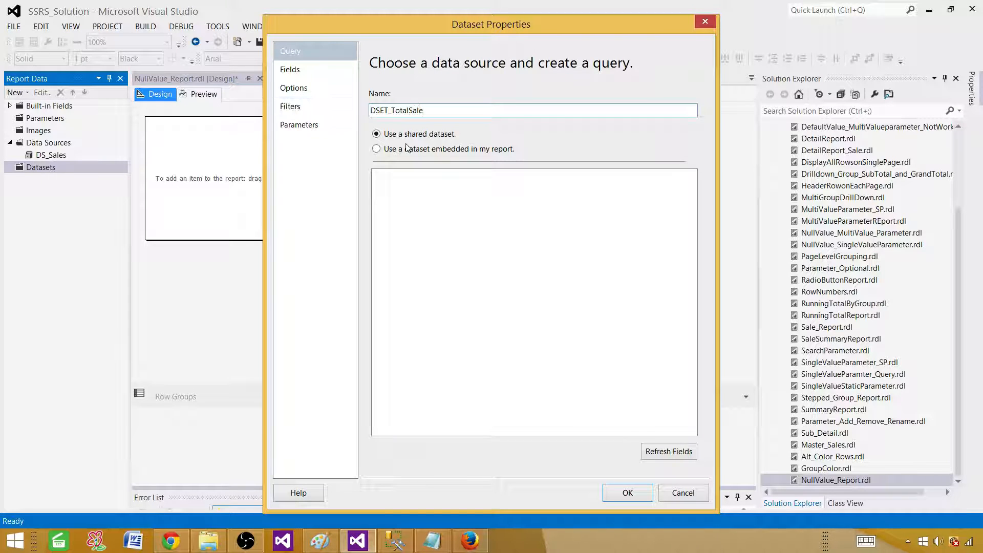
left_click(376, 148)
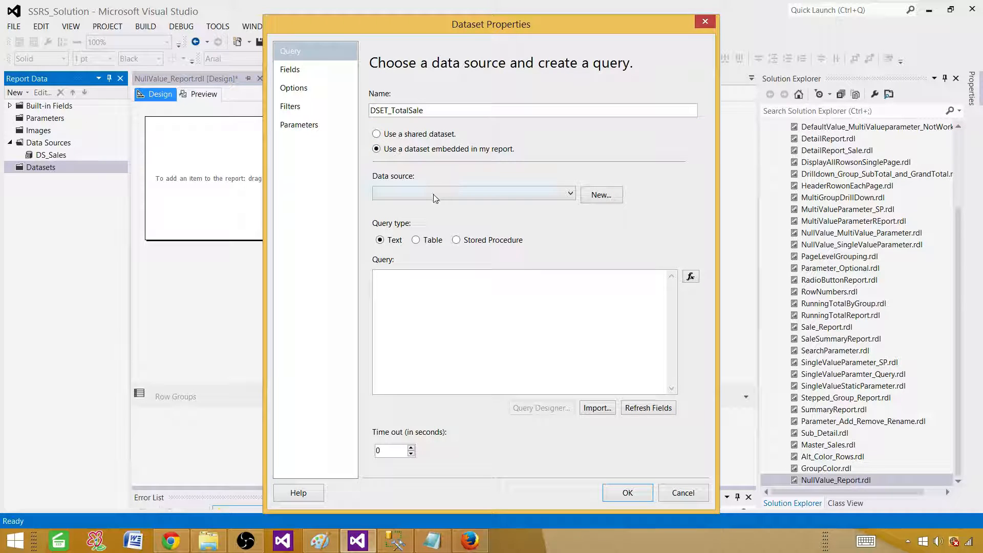
right_click(524, 279)
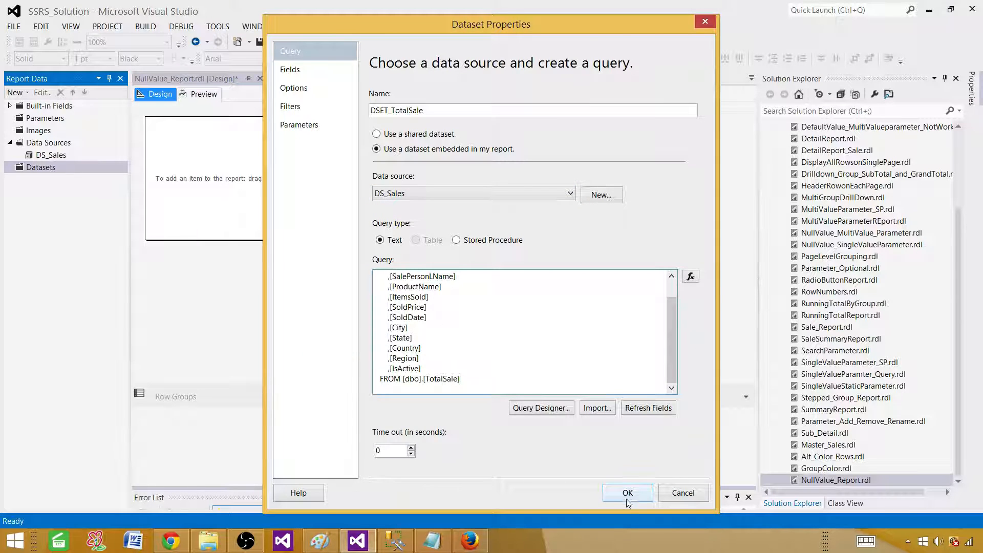
left_click(627, 493)
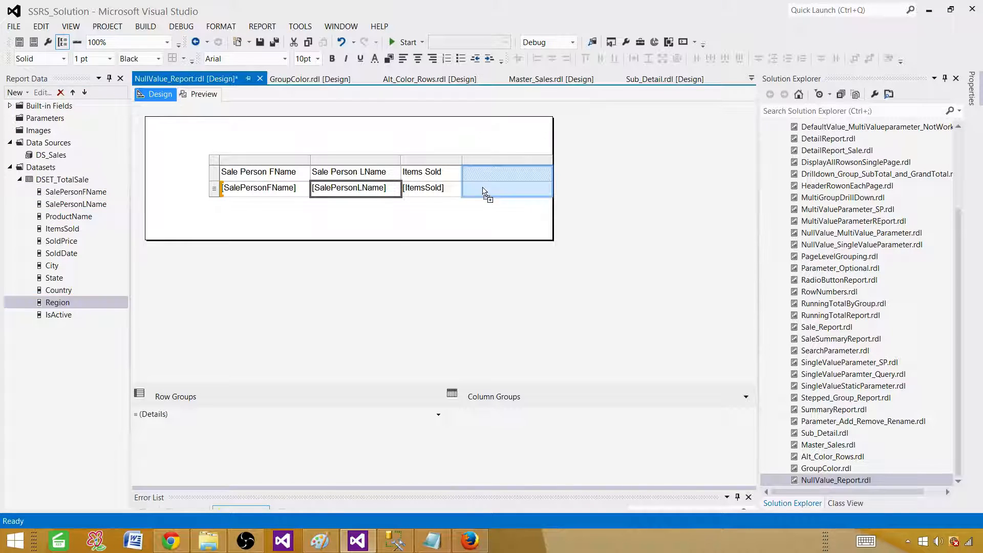
Add Region as the fourth column and make the header row bold with green background
left_click_drag(56, 303, 507, 187)
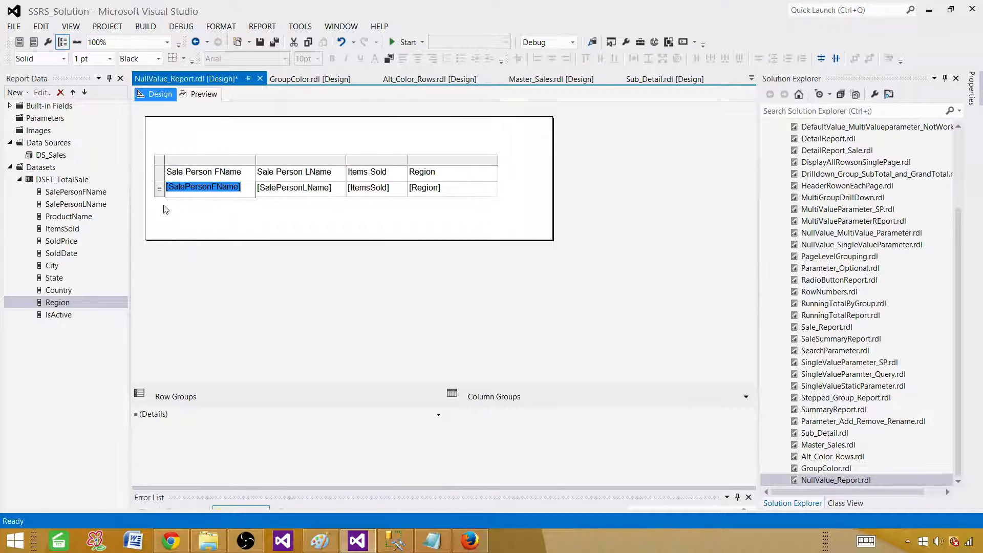
left_click(332, 58)
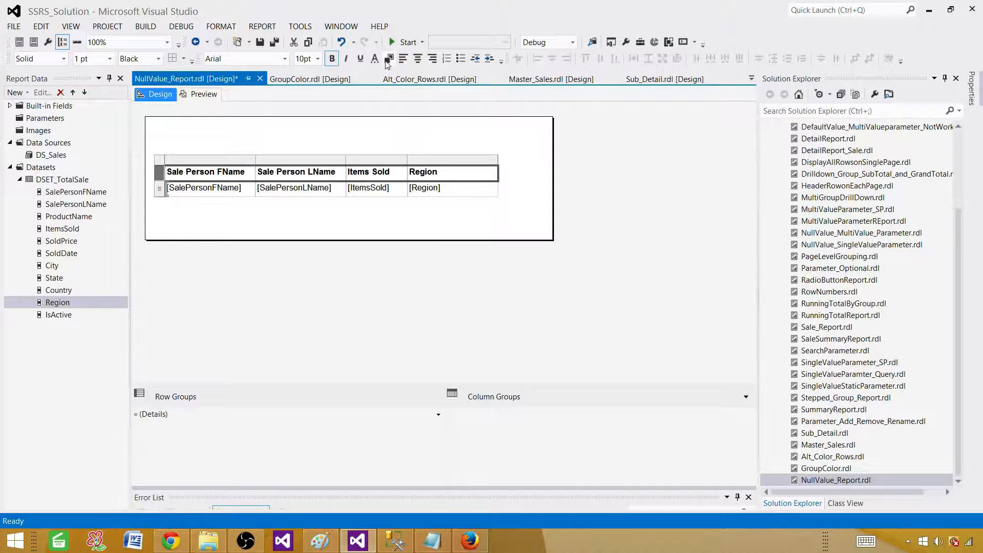
left_click(395, 59)
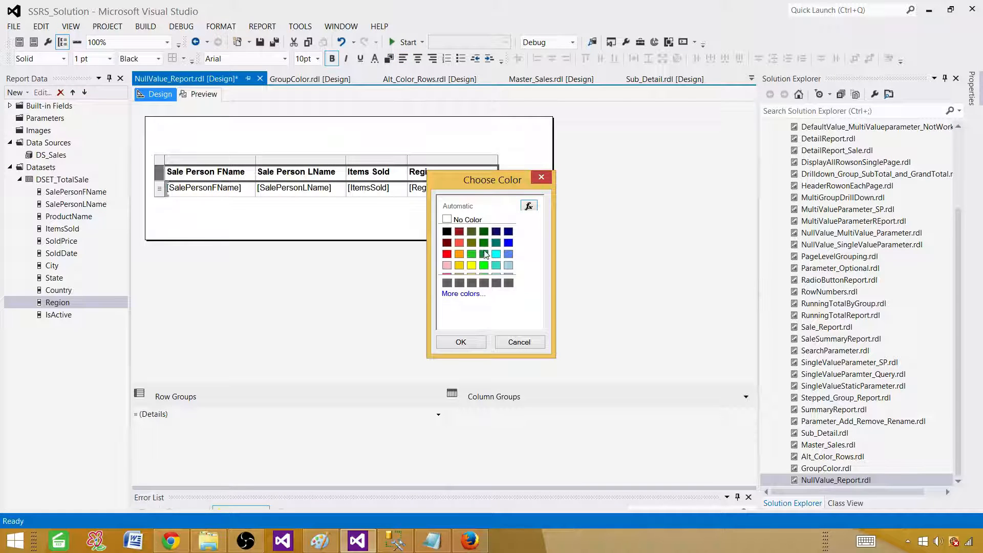
left_click(203, 94)
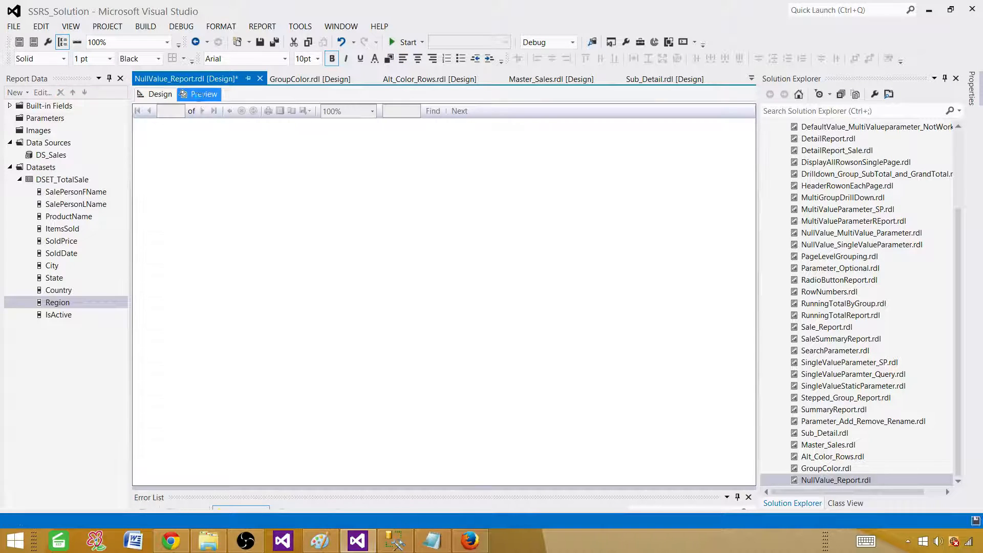
left_click(204, 94)
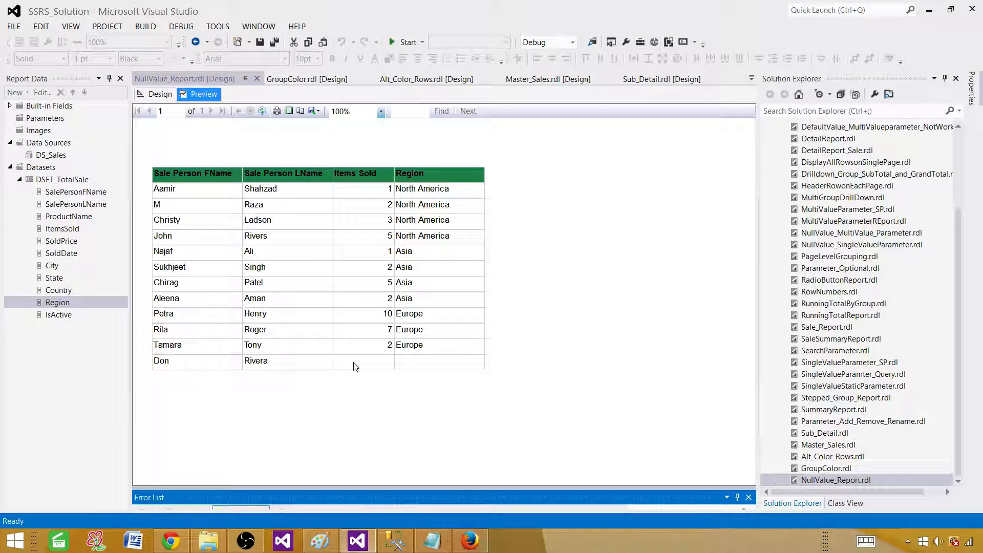
mouse_move(374, 362)
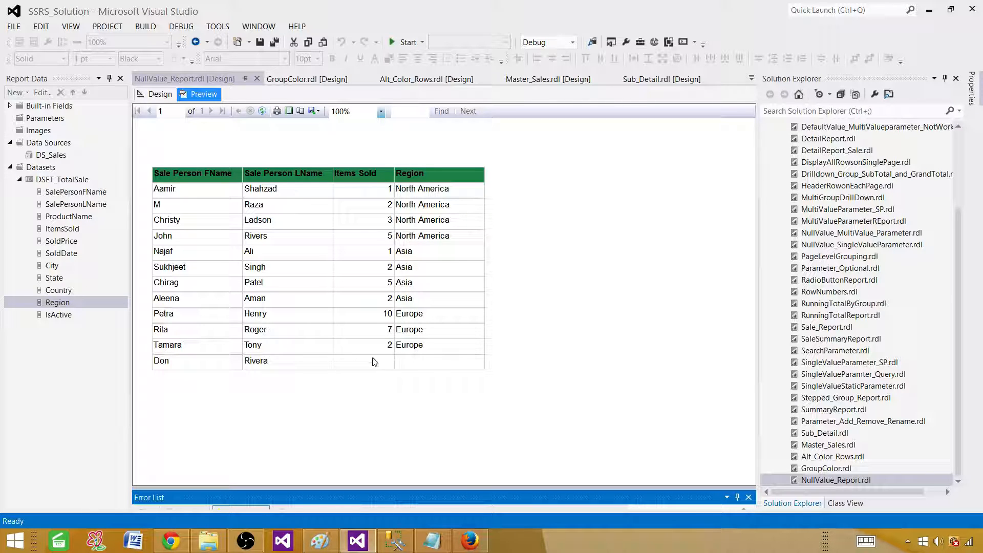
mouse_move(382, 365)
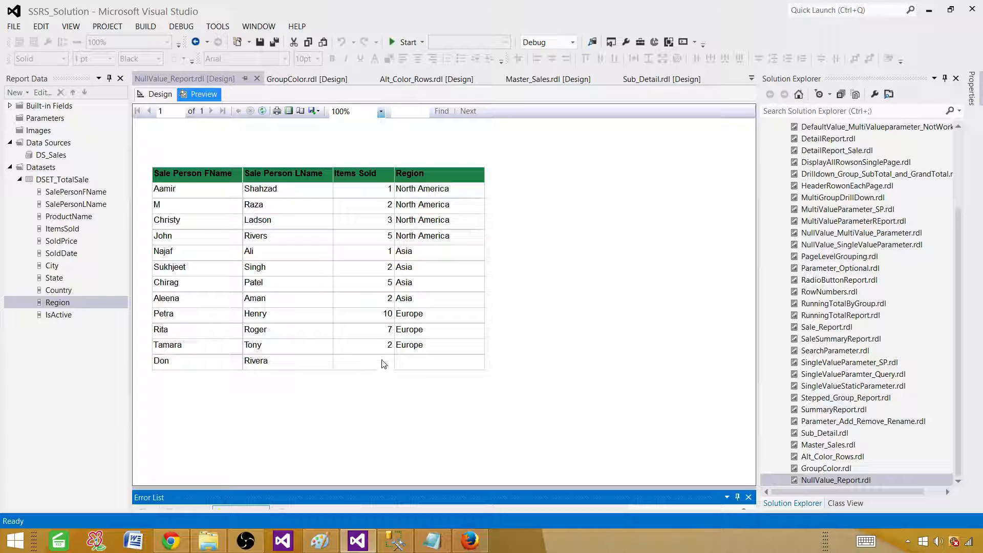
mouse_move(392, 367)
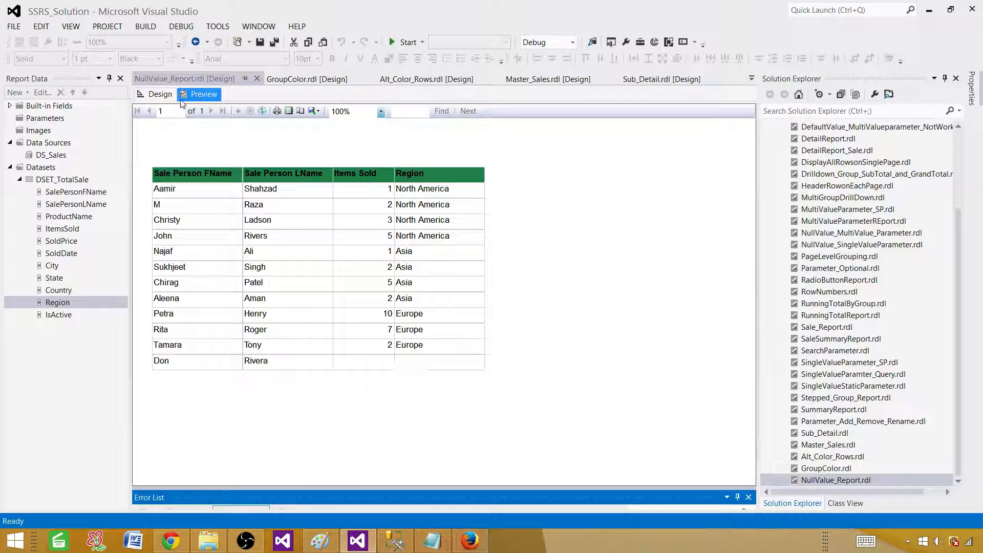
Back in Design view, open the expression editor for the Items Sold data cell
left_click(160, 94)
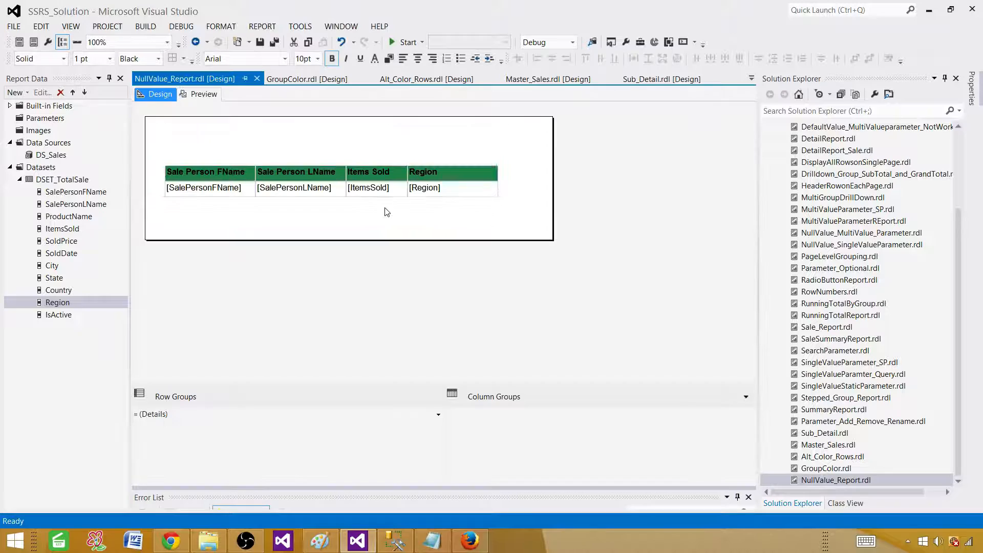
left_click(368, 187)
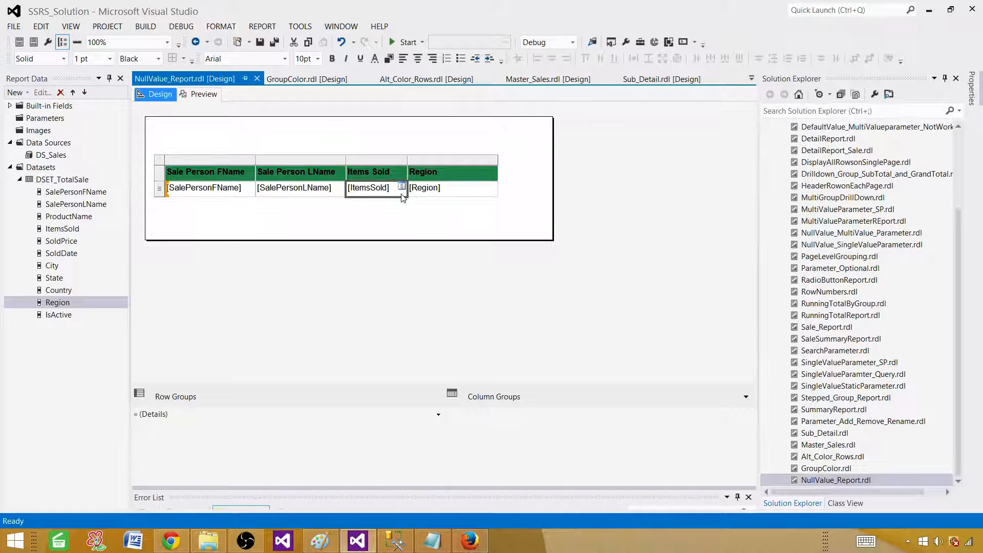
right_click(368, 187)
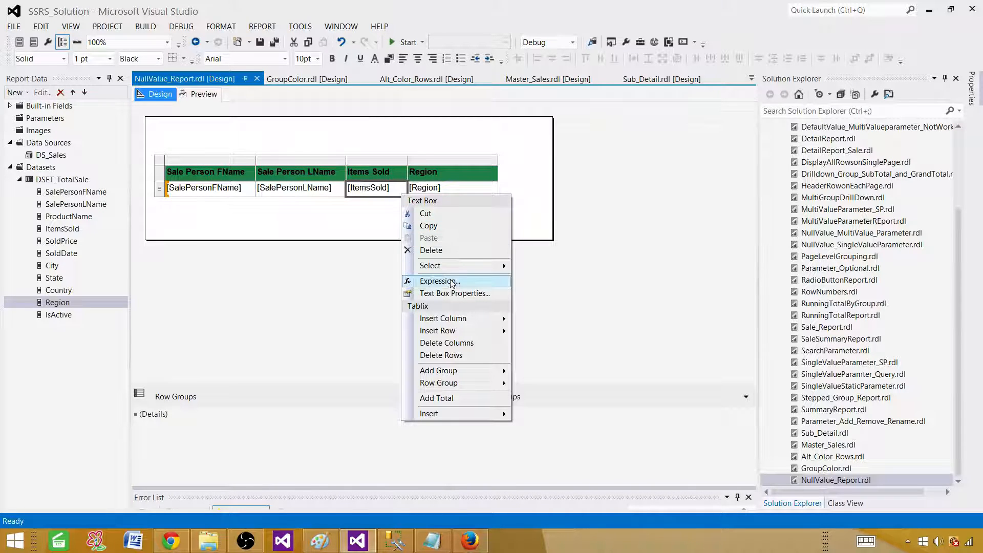
left_click(439, 282)
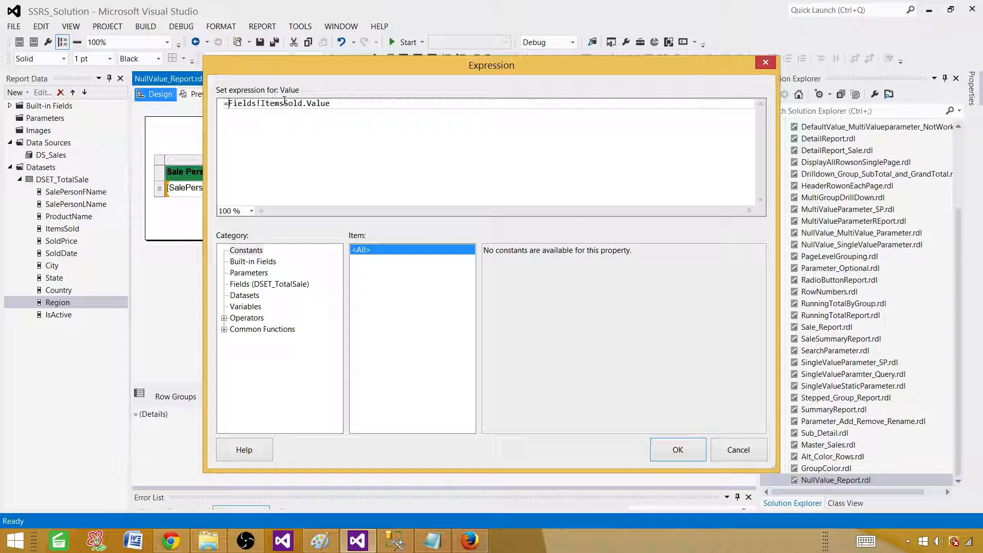
Enter IIF(IsNothing(Fields!ItemsSold.Value),0,Fields!ItemsSold.Value) as the cell expression
type("IIF(")
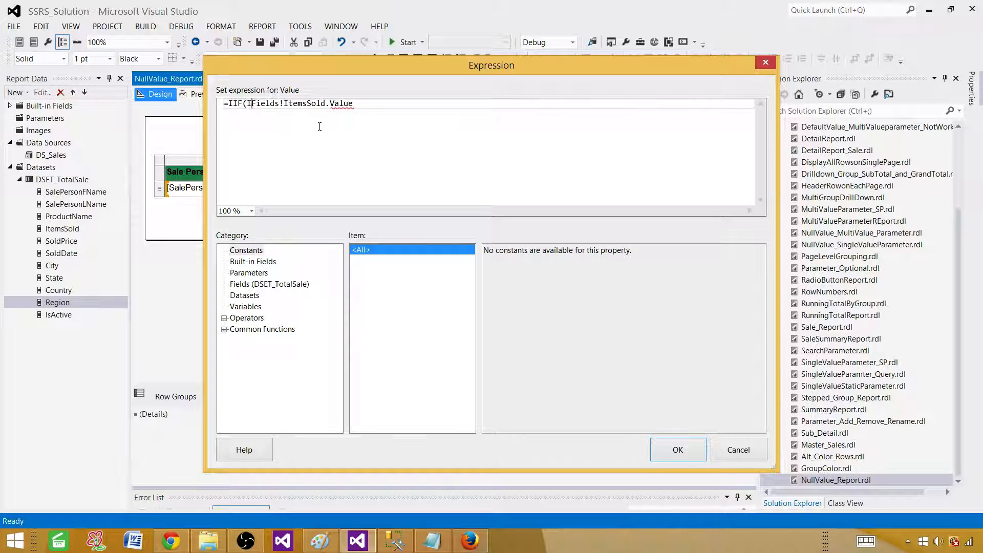
type("IsNothing(")
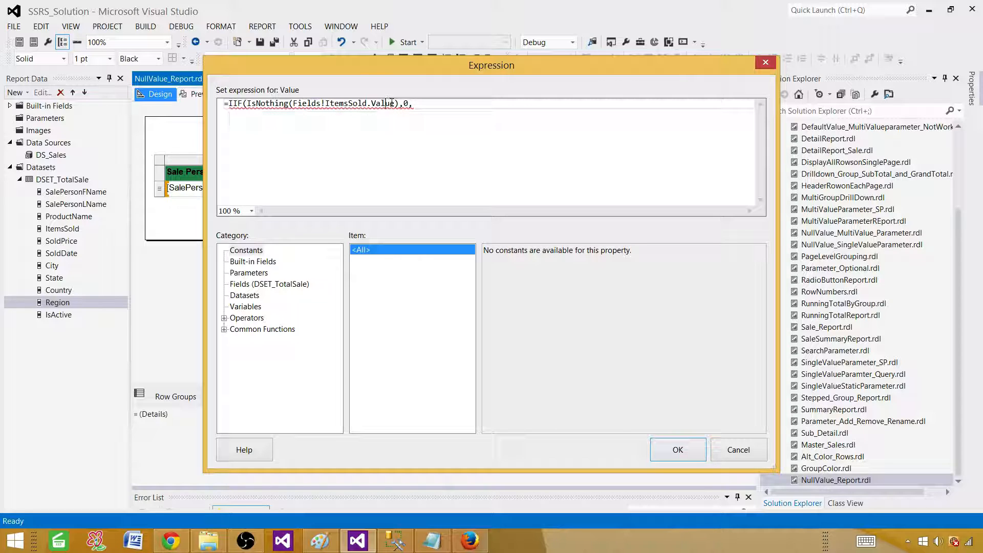
double_click(332, 103)
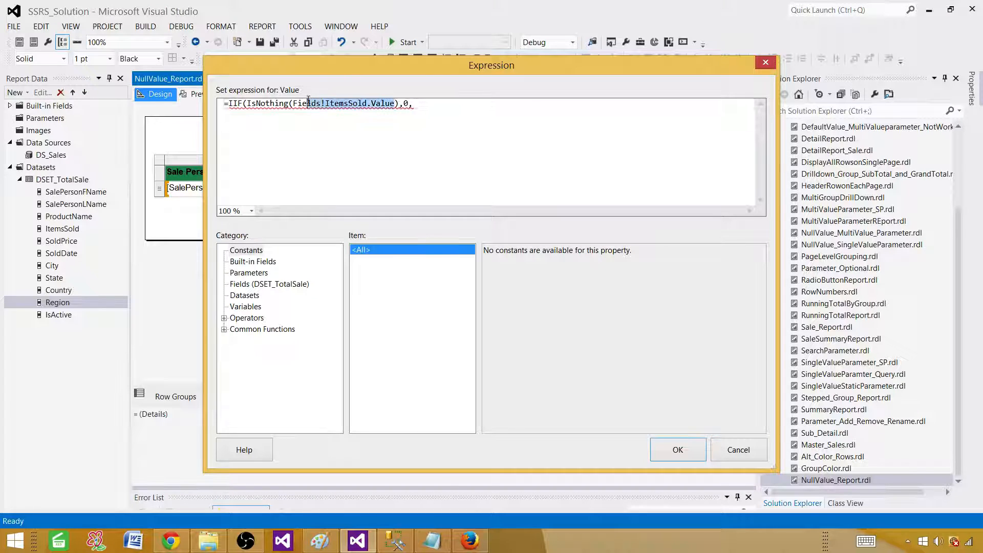
right_click(307, 104)
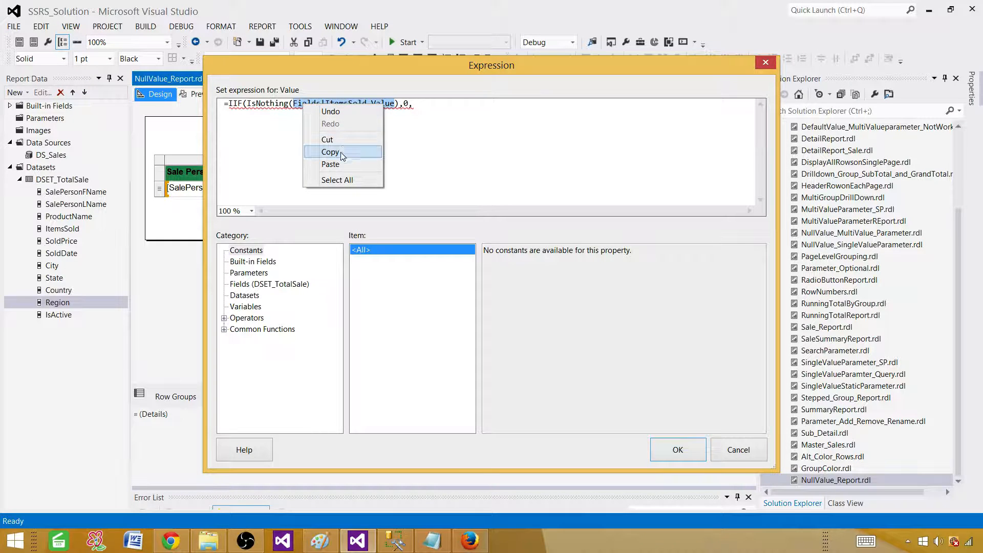
left_click(331, 164)
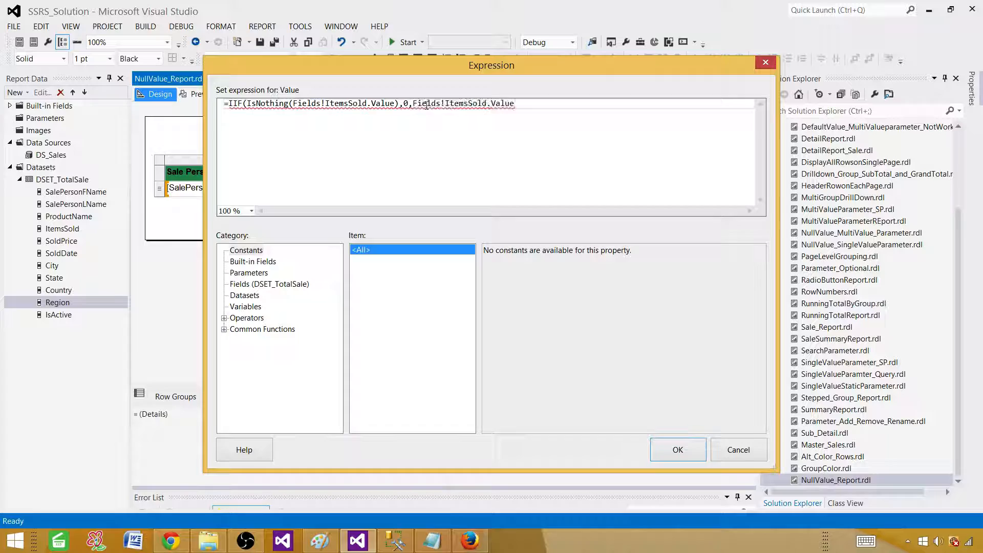
type(")")
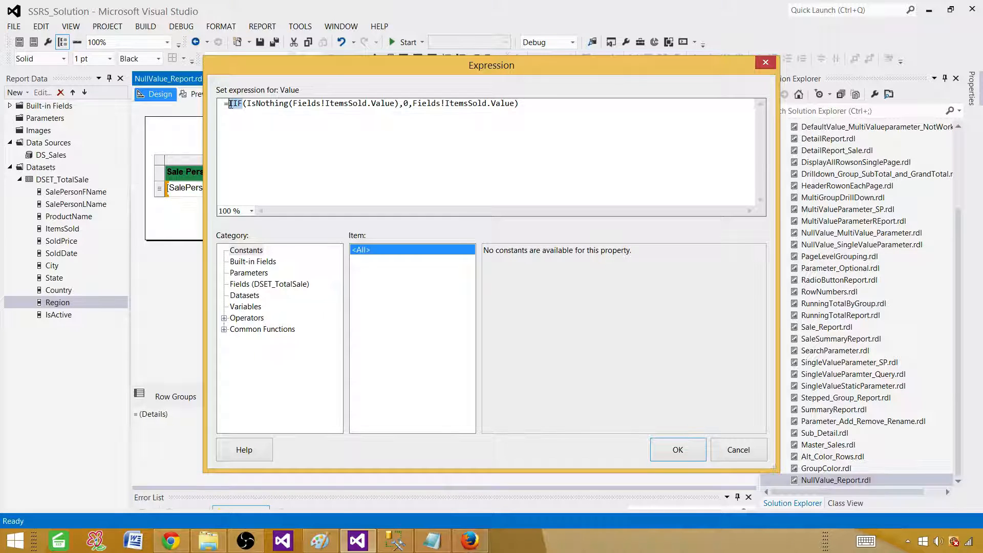
left_click_drag(230, 103, 373, 103)
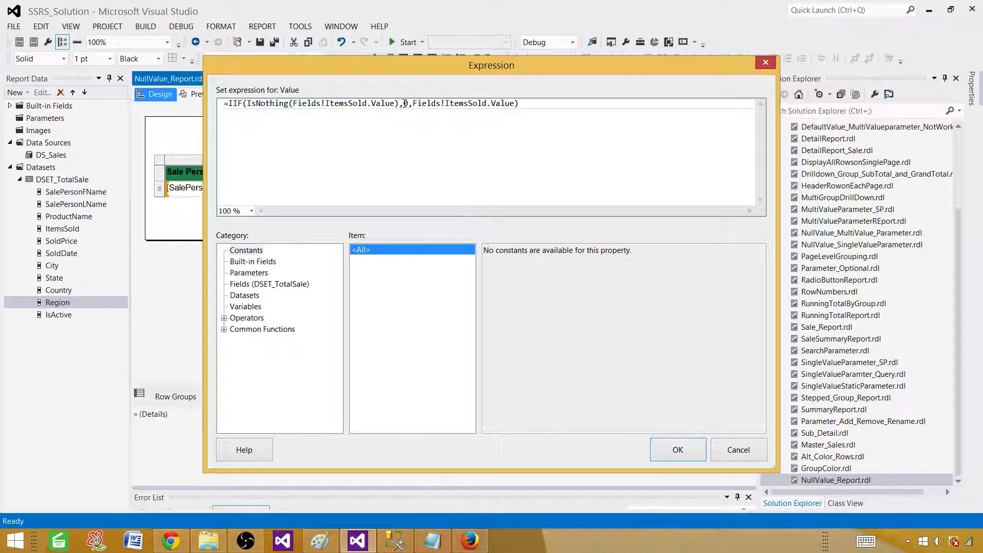
left_click_drag(413, 103, 492, 103)
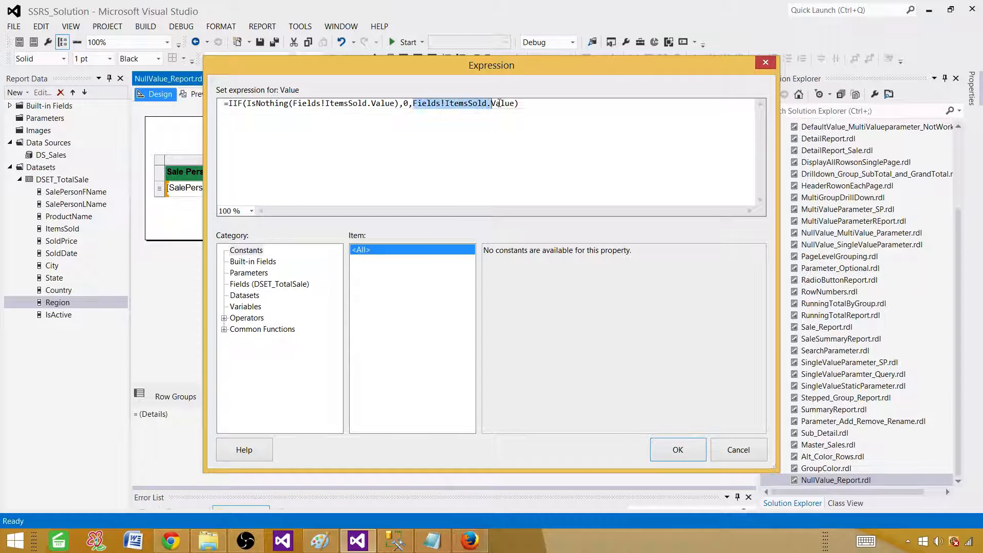
left_click(477, 137)
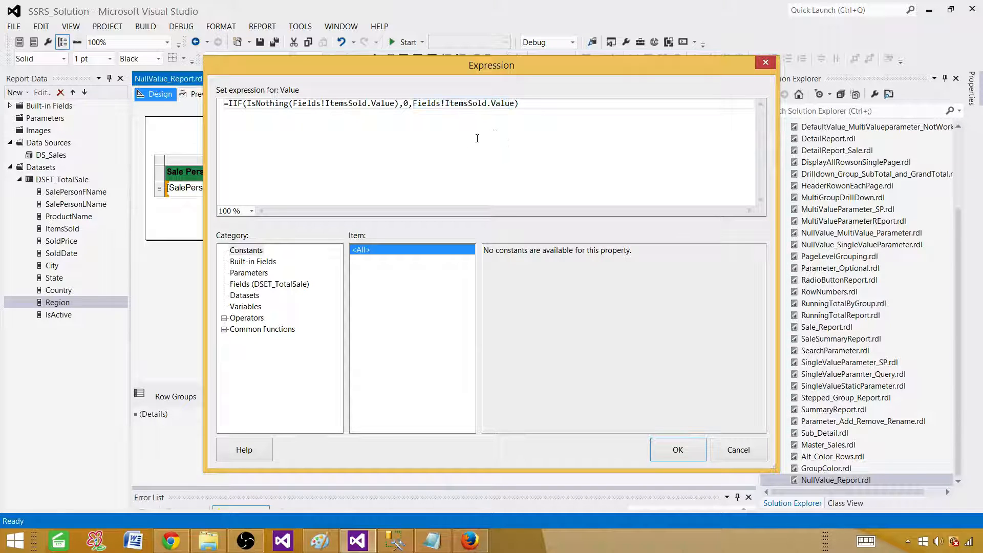
left_click(677, 450)
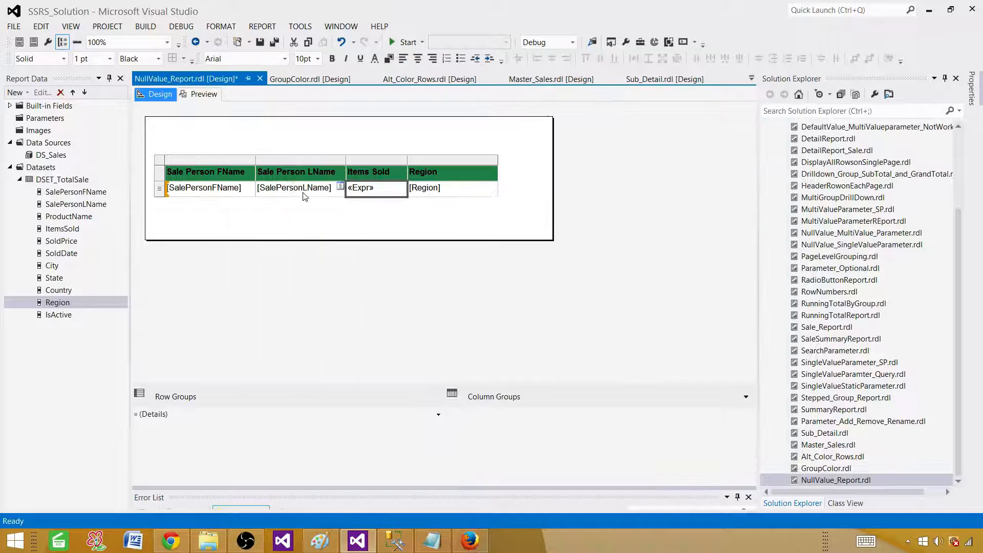
left_click(203, 93)
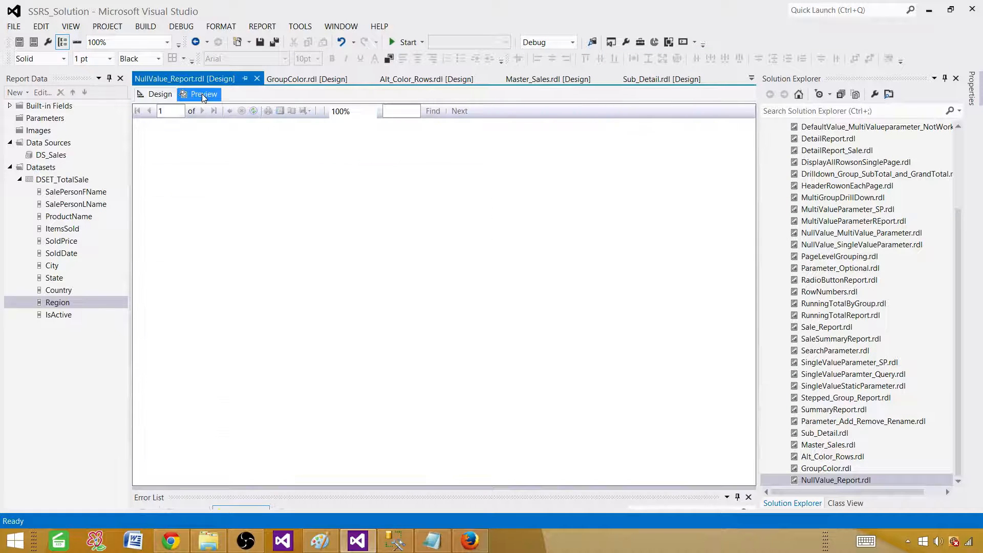
left_click(204, 95)
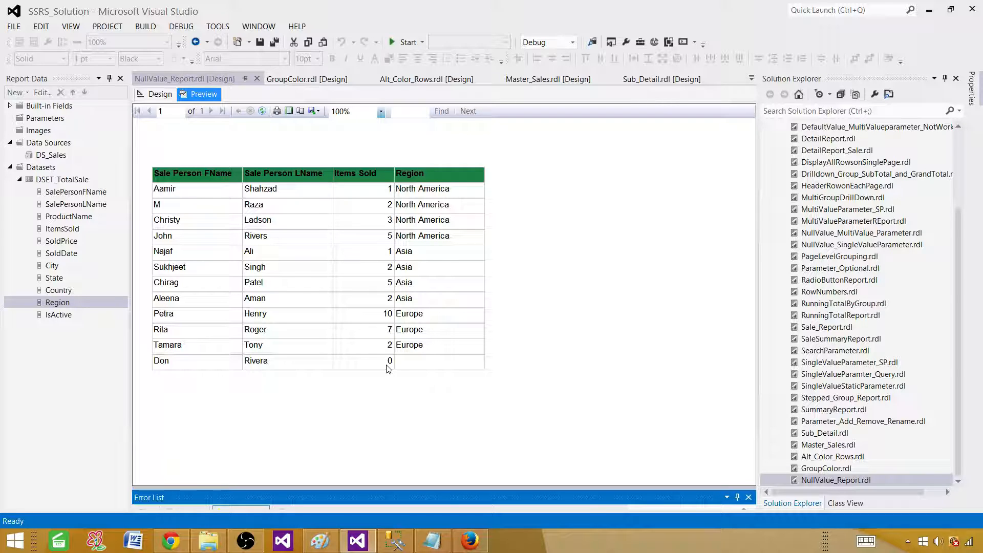
mouse_move(419, 301)
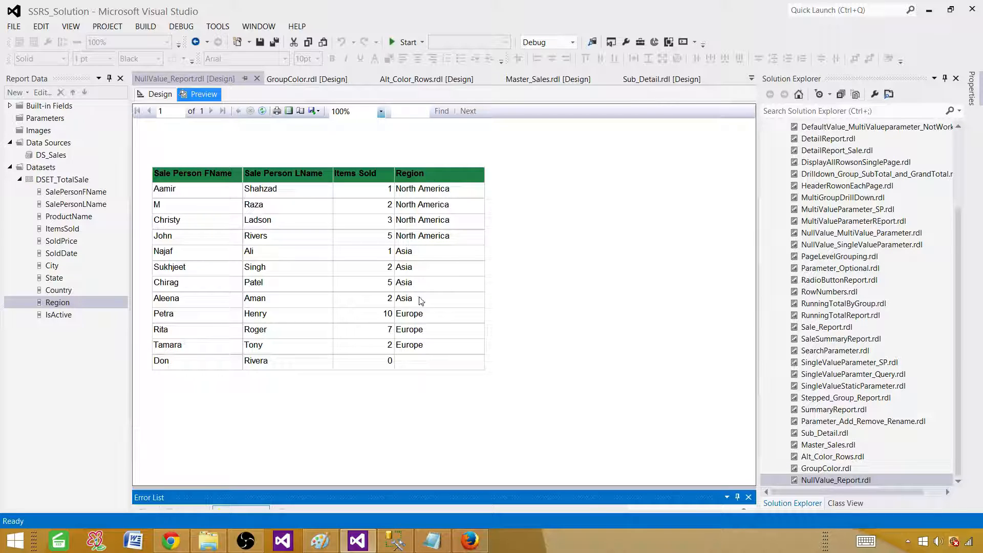
mouse_move(399, 303)
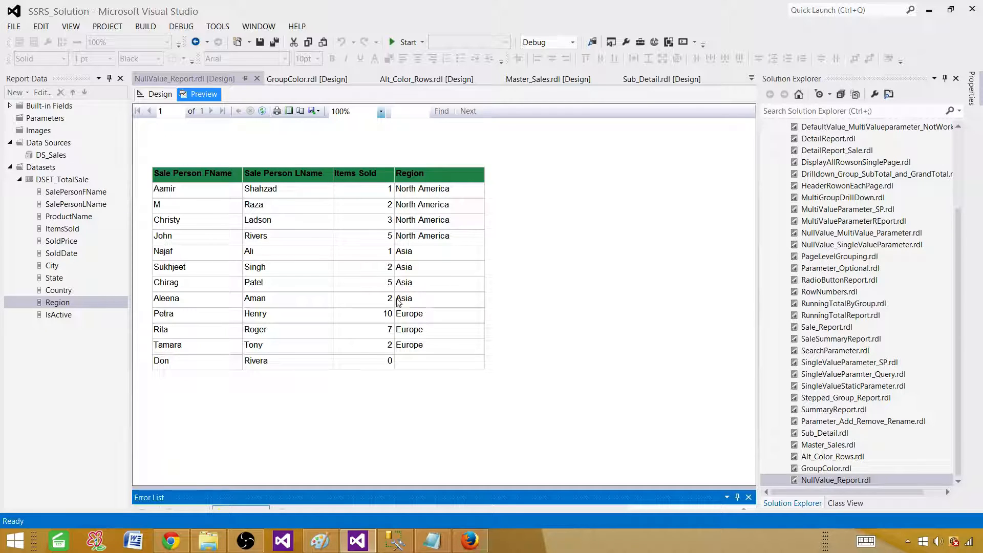
Back in Design view, open the expression editor for the Region cell
left_click(160, 94)
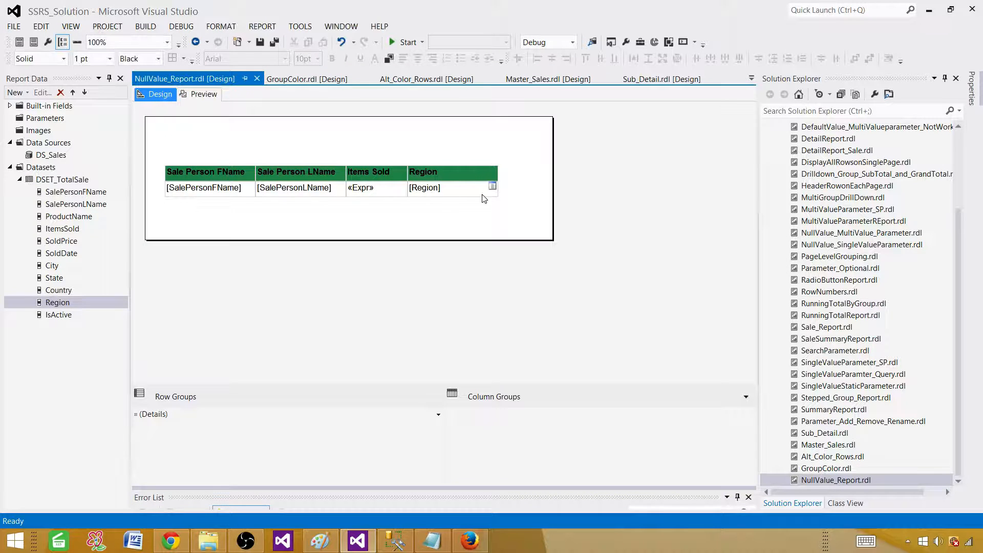
right_click(424, 187)
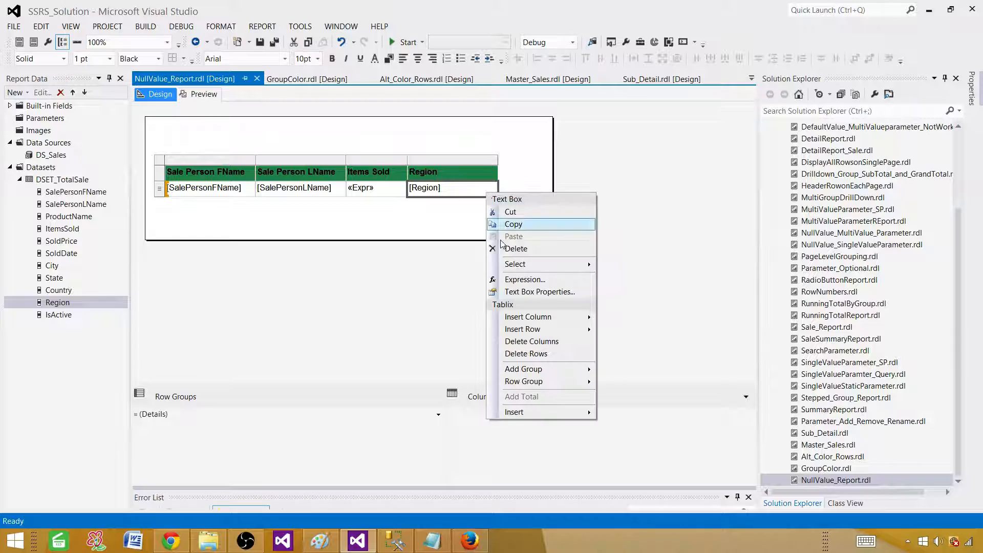
left_click(525, 279)
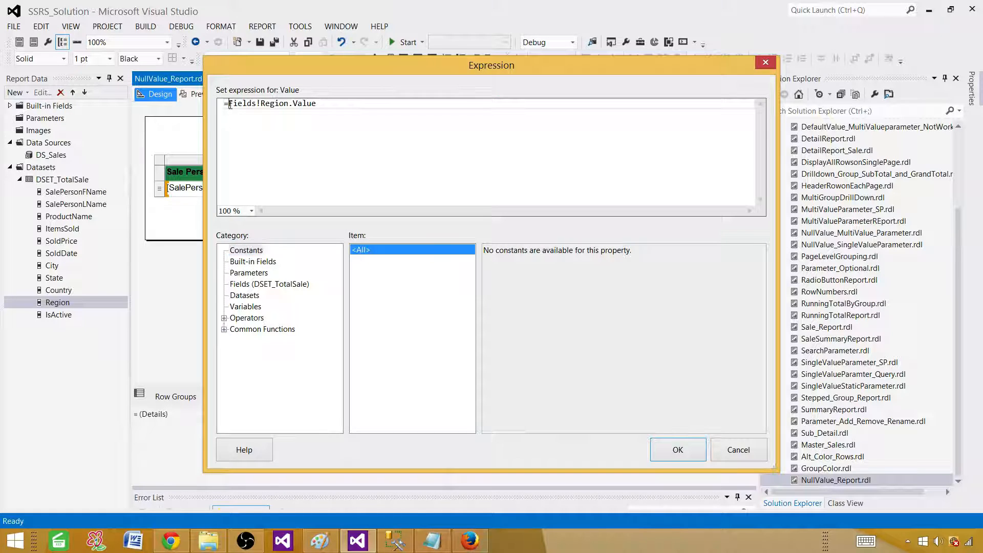
Set Region to IIF(IsNothing(Fields!Region.Value),"NA",Fields!Region.Value) and preview the result
type("IIF(IsNothing(")
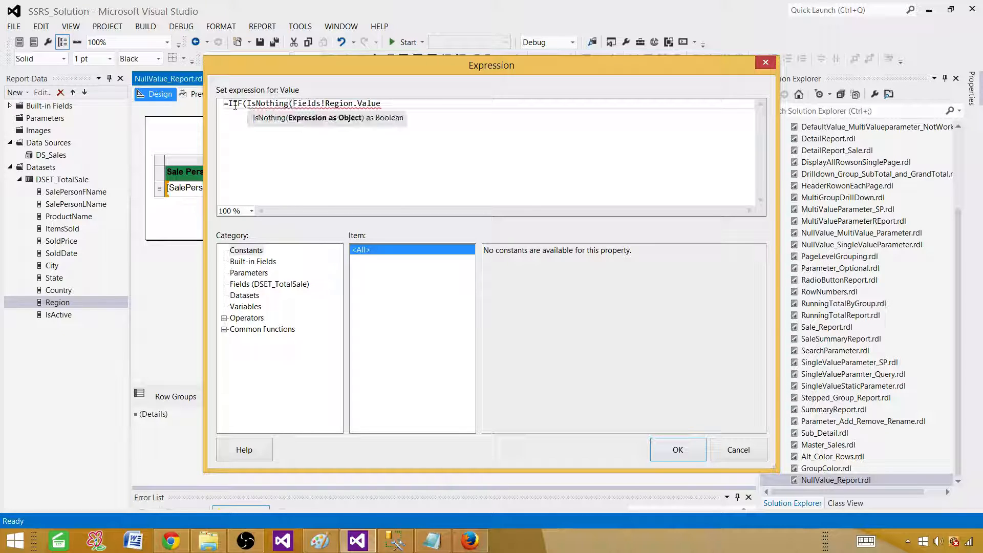
type(")")
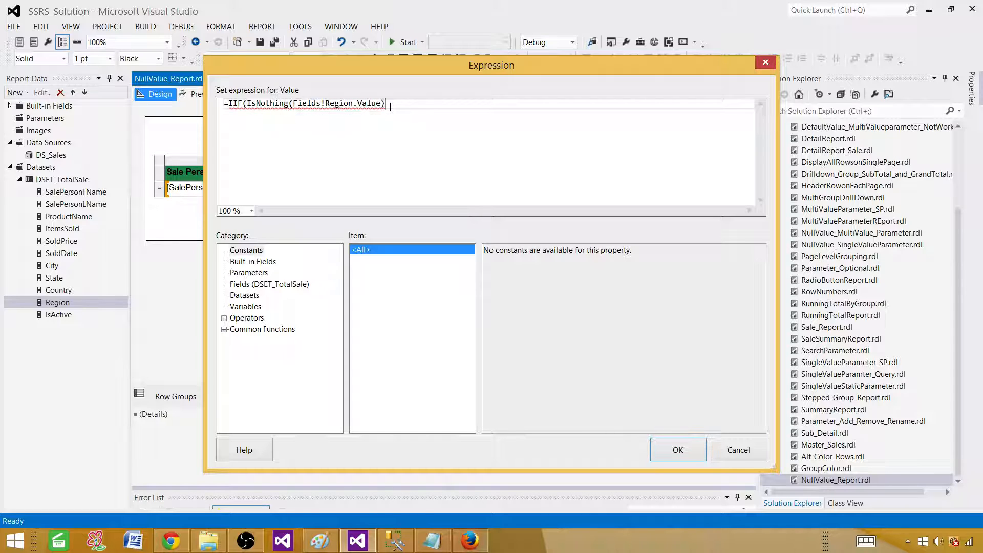
type(",")
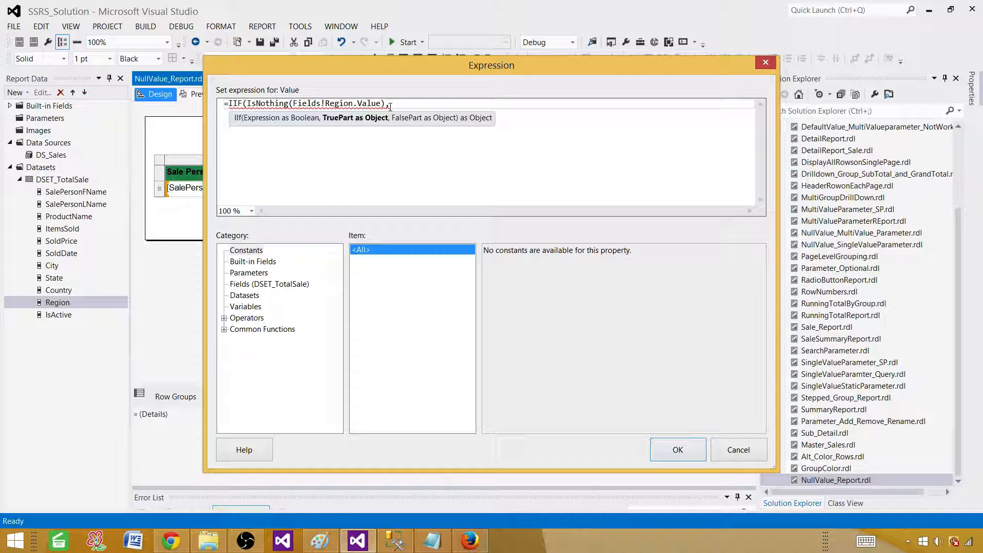
type("\"NA\",Fields!Region.Value)")
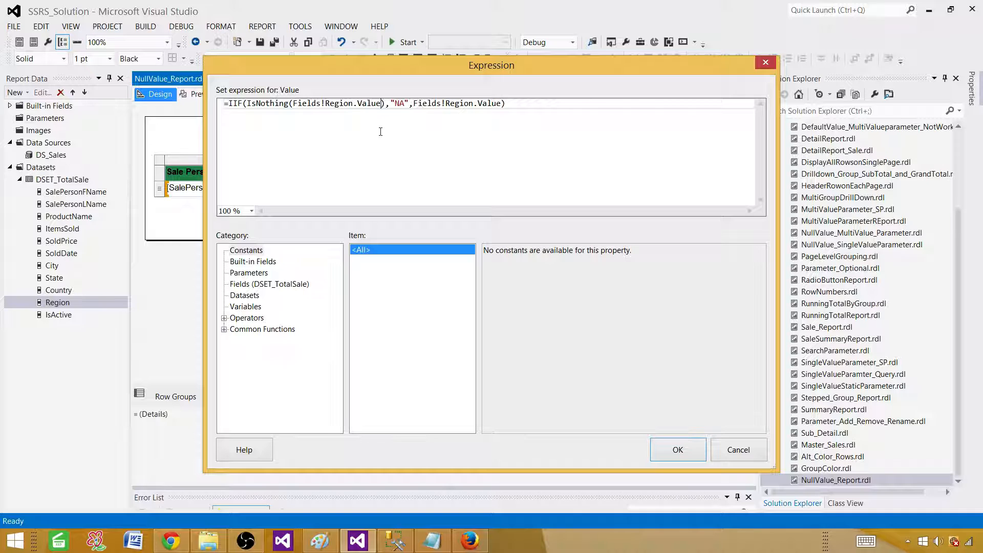
mouse_move(668, 400)
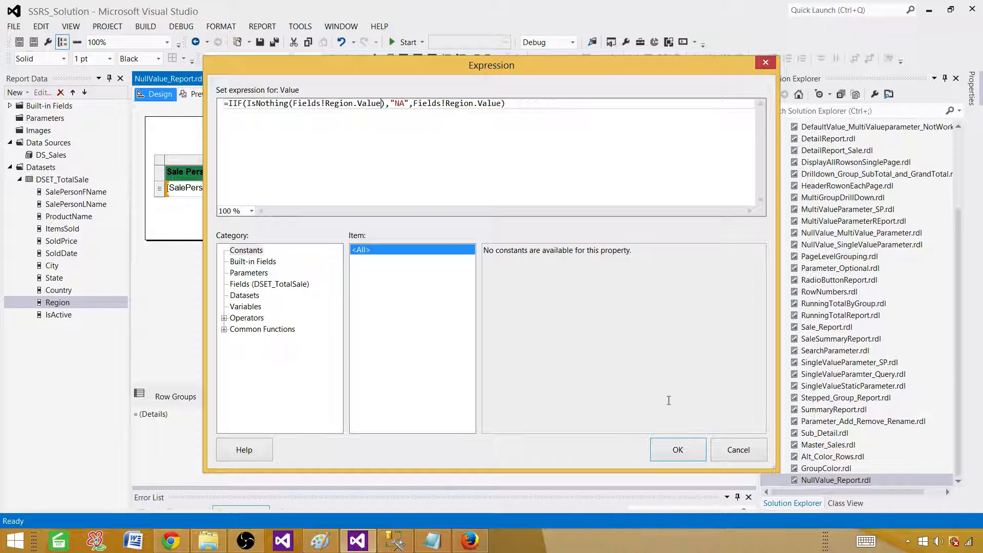
left_click(677, 449)
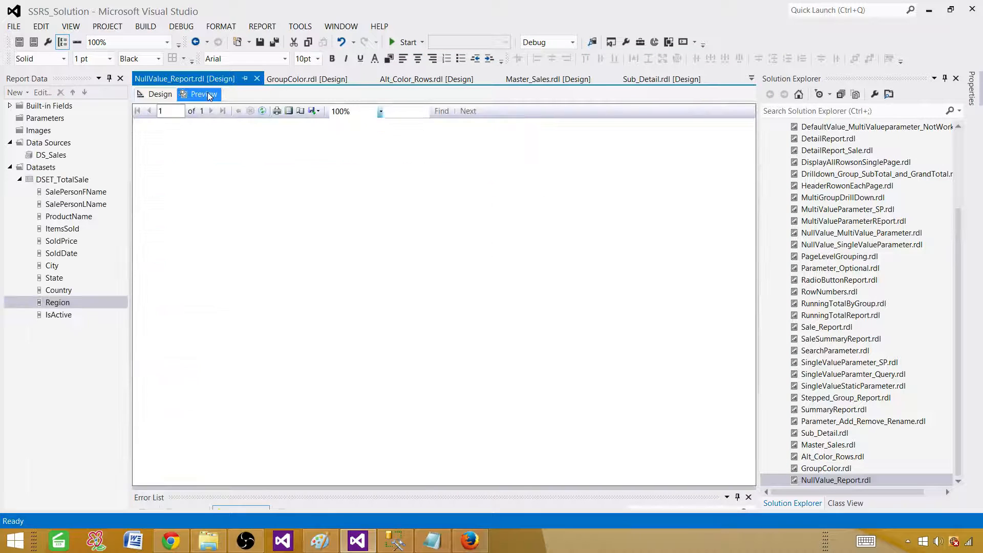
left_click(203, 94)
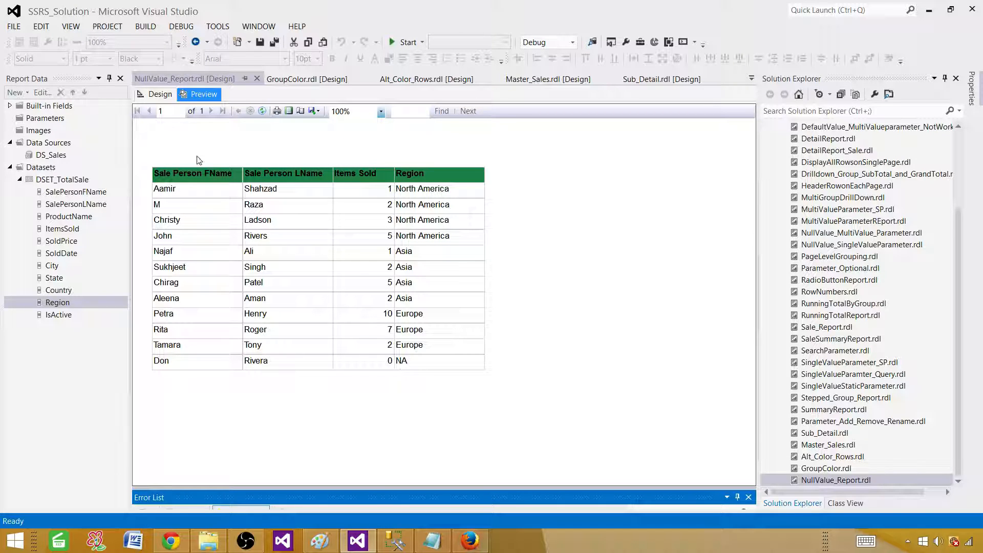
Change the Region cell's null fallback text from NA to Unknown
right_click(422, 188)
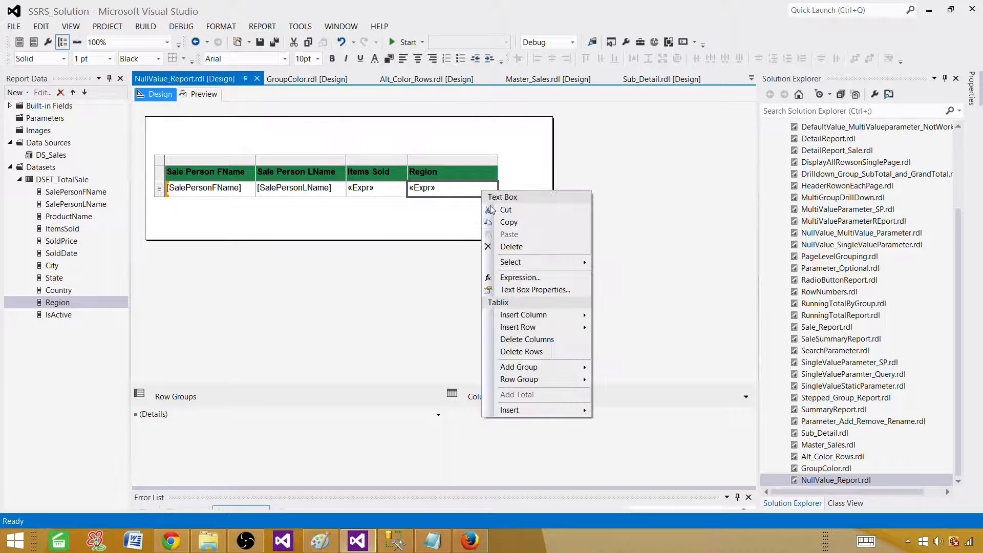
left_click(520, 277)
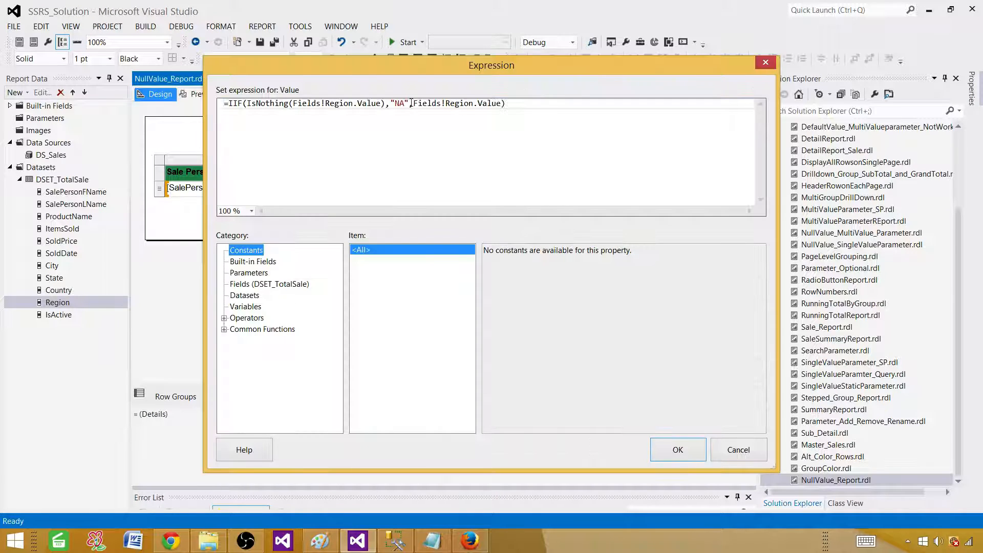
double_click(399, 103)
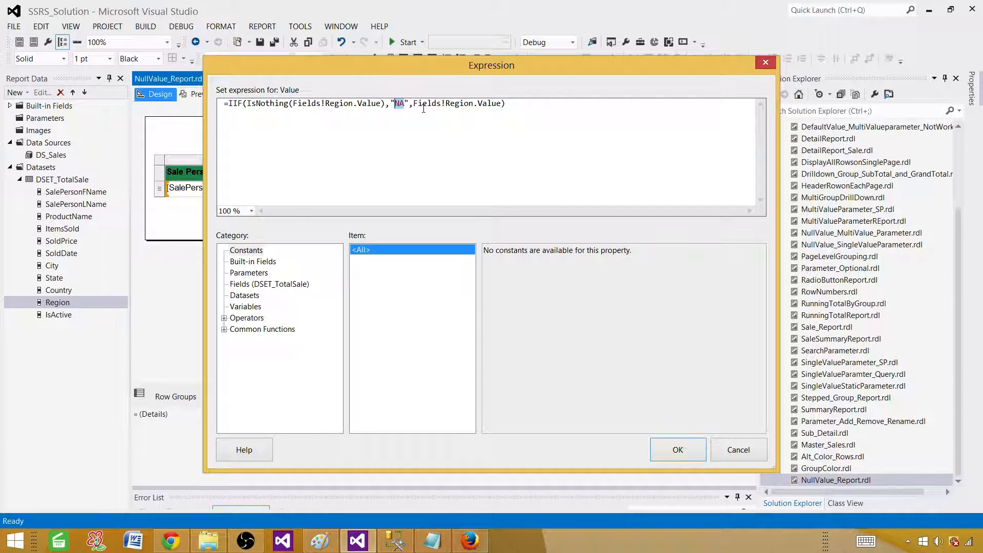
type("Unknown")
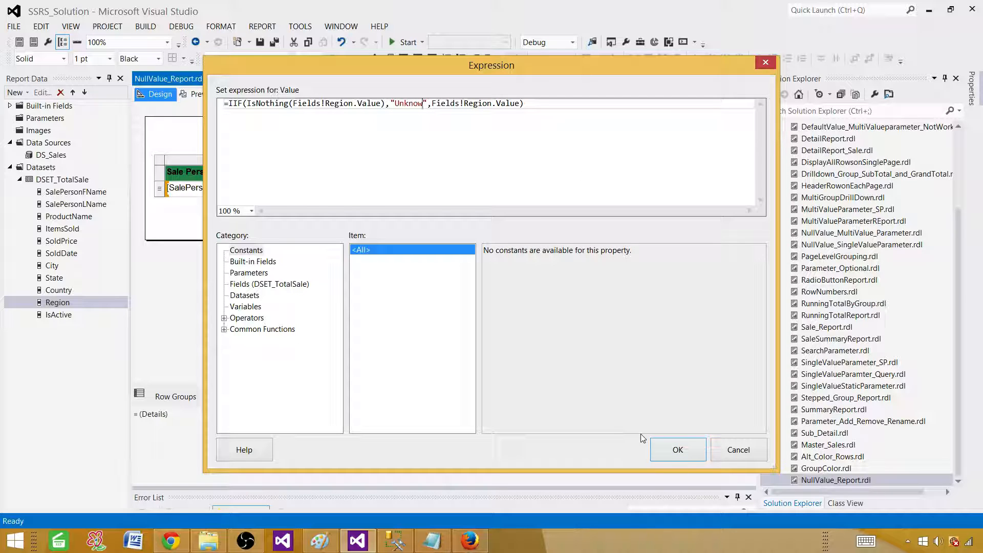
left_click(677, 449)
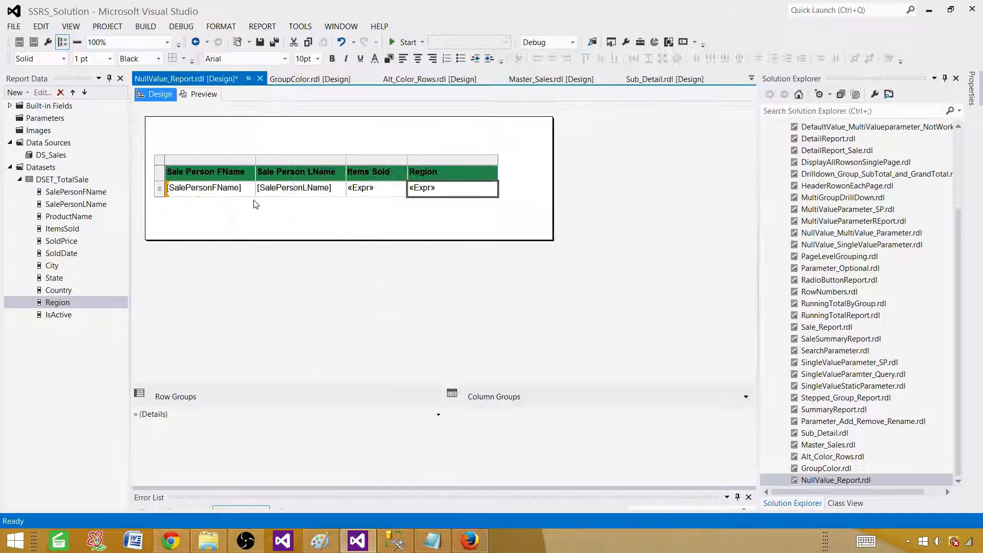
left_click(203, 94)
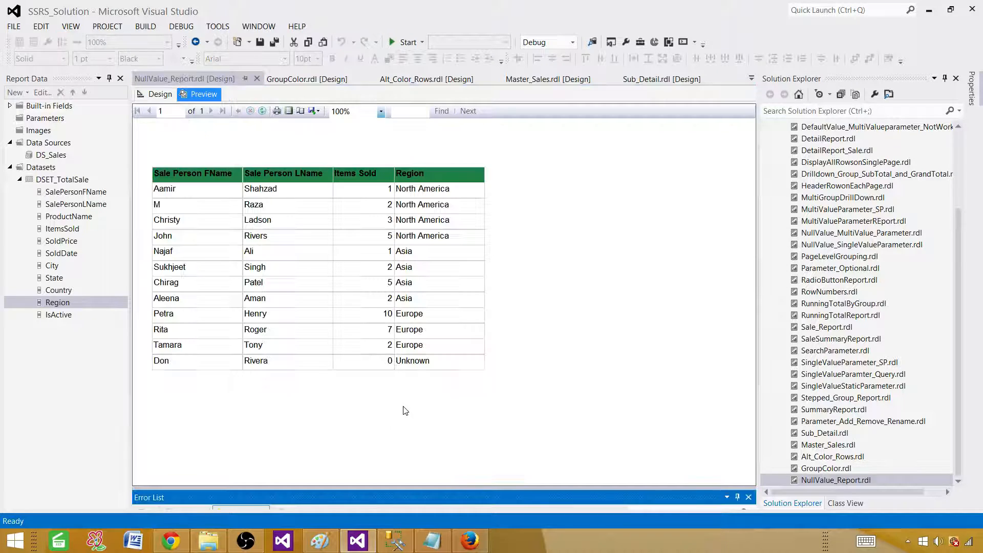
mouse_move(378, 395)
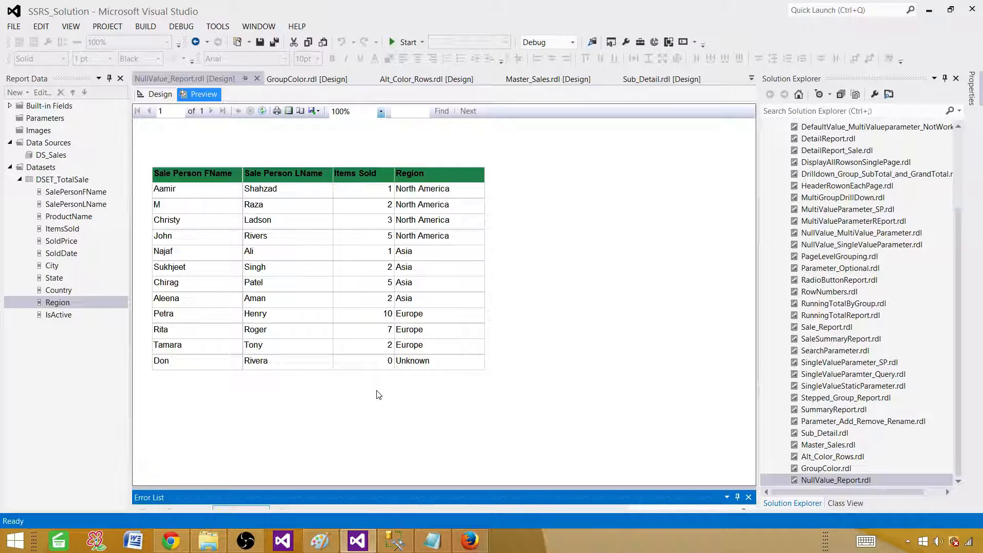